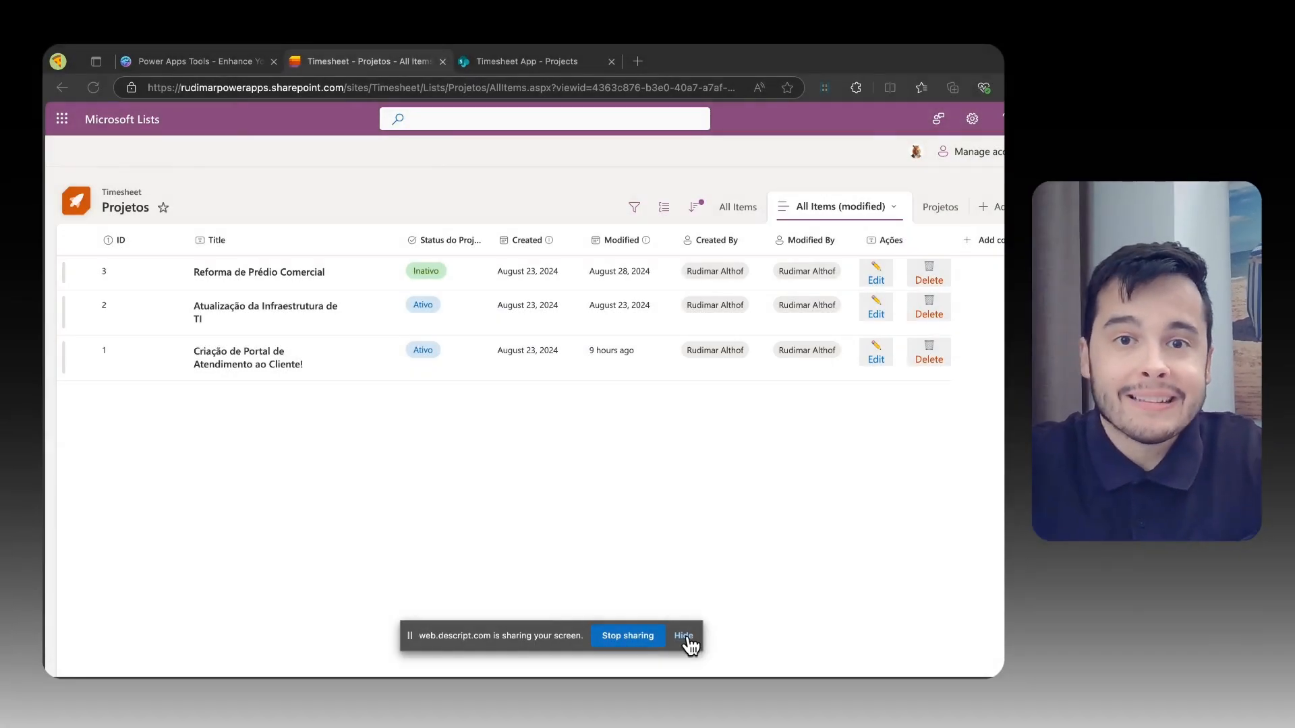
Try the item edit form and delete confirmation on the projects without saving or deleting anything
click(683, 637)
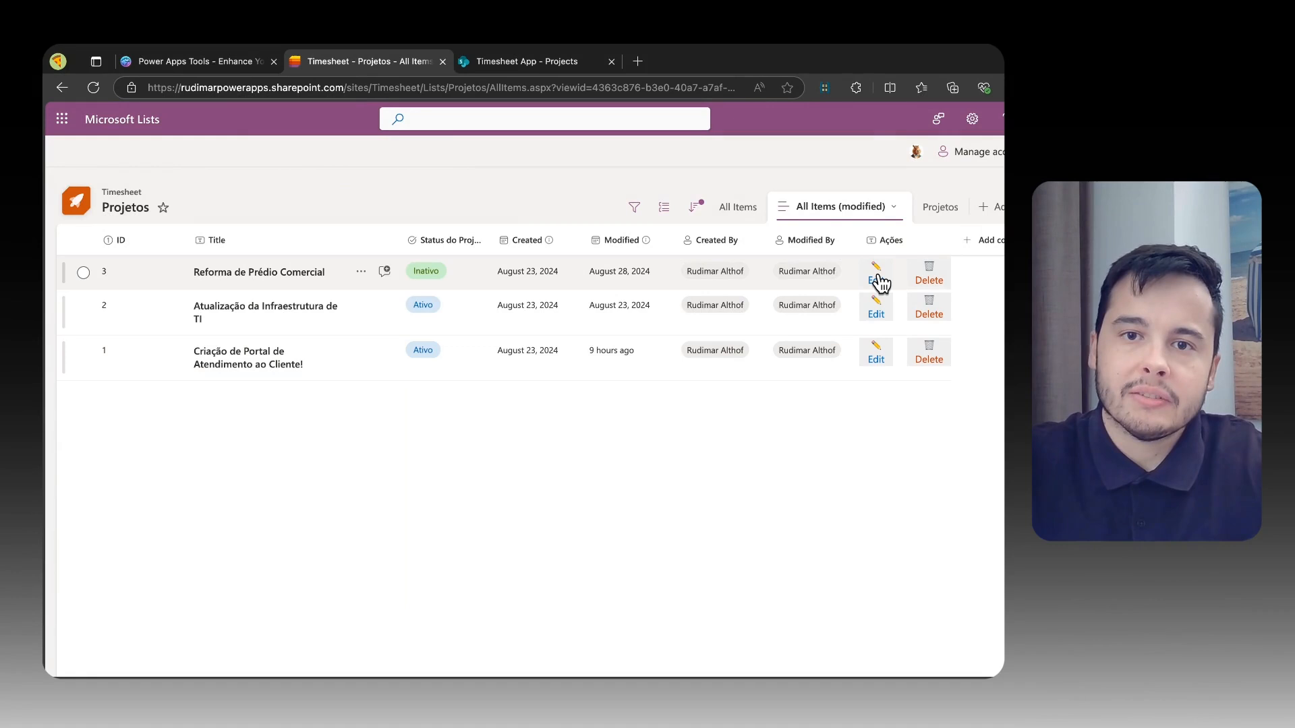
click(877, 269)
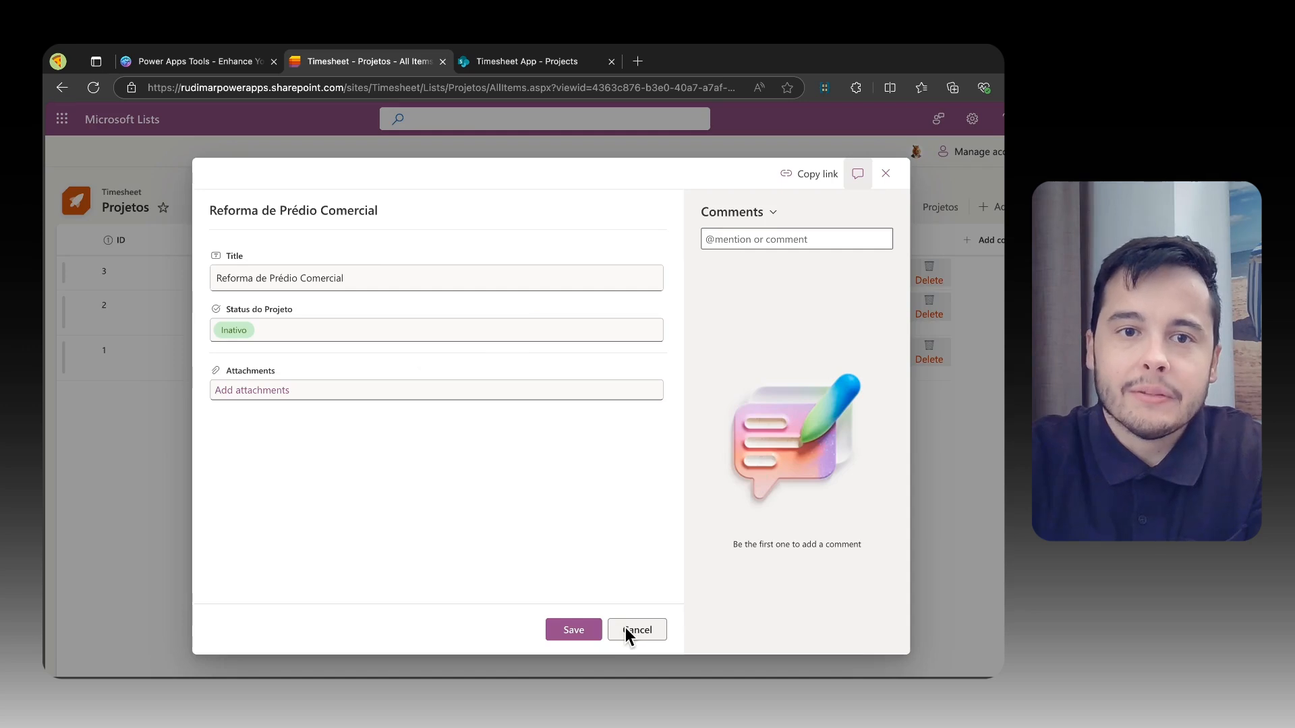
click(928, 273)
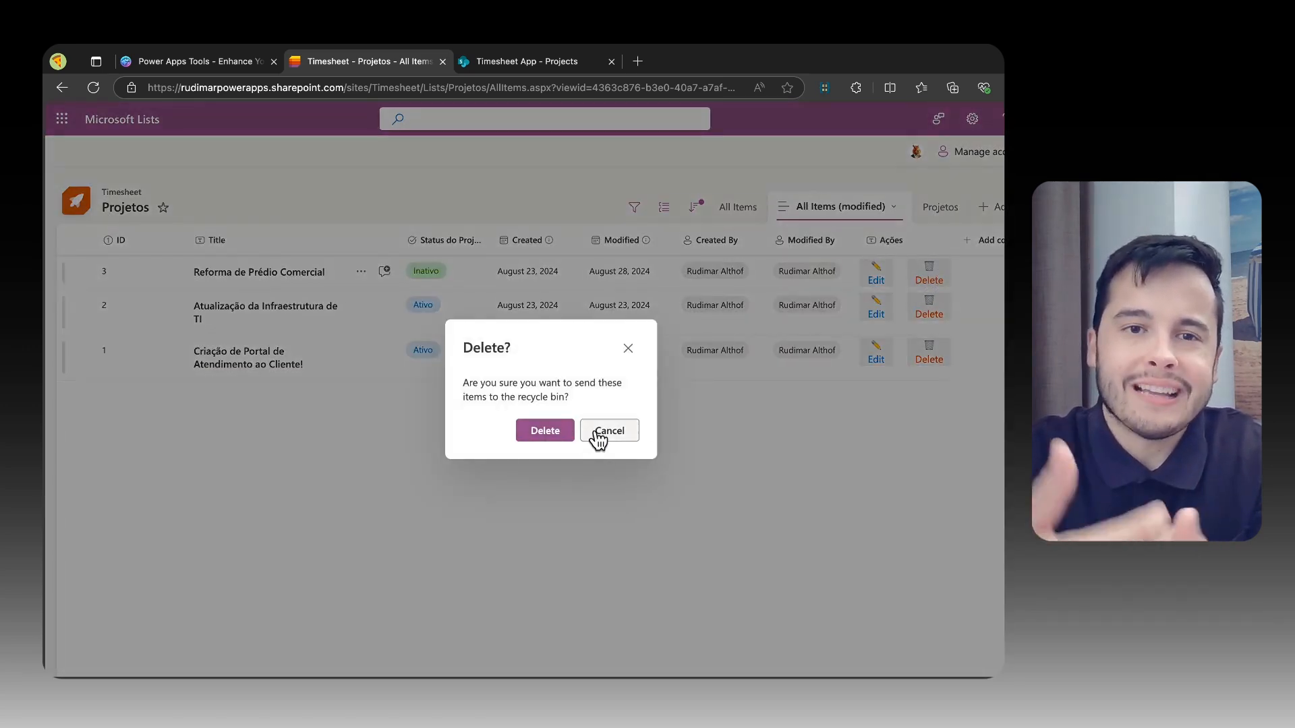
click(609, 431)
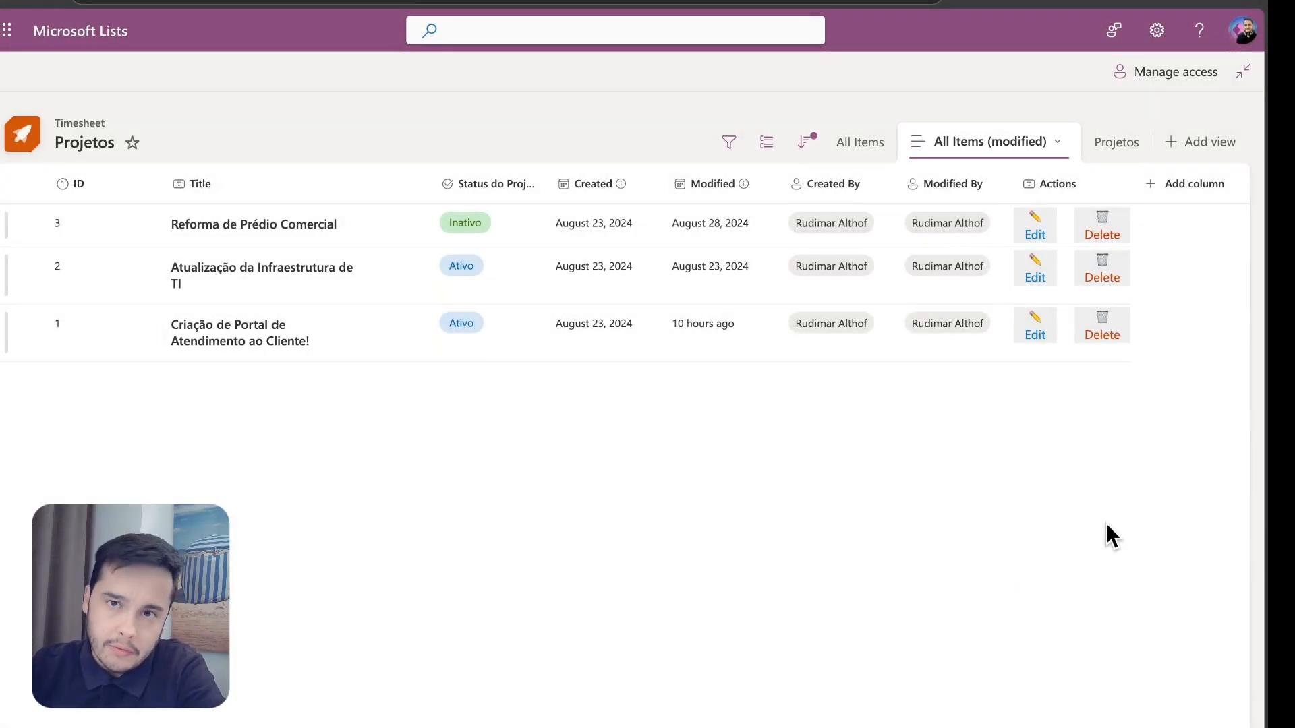
mouse_move(1069, 232)
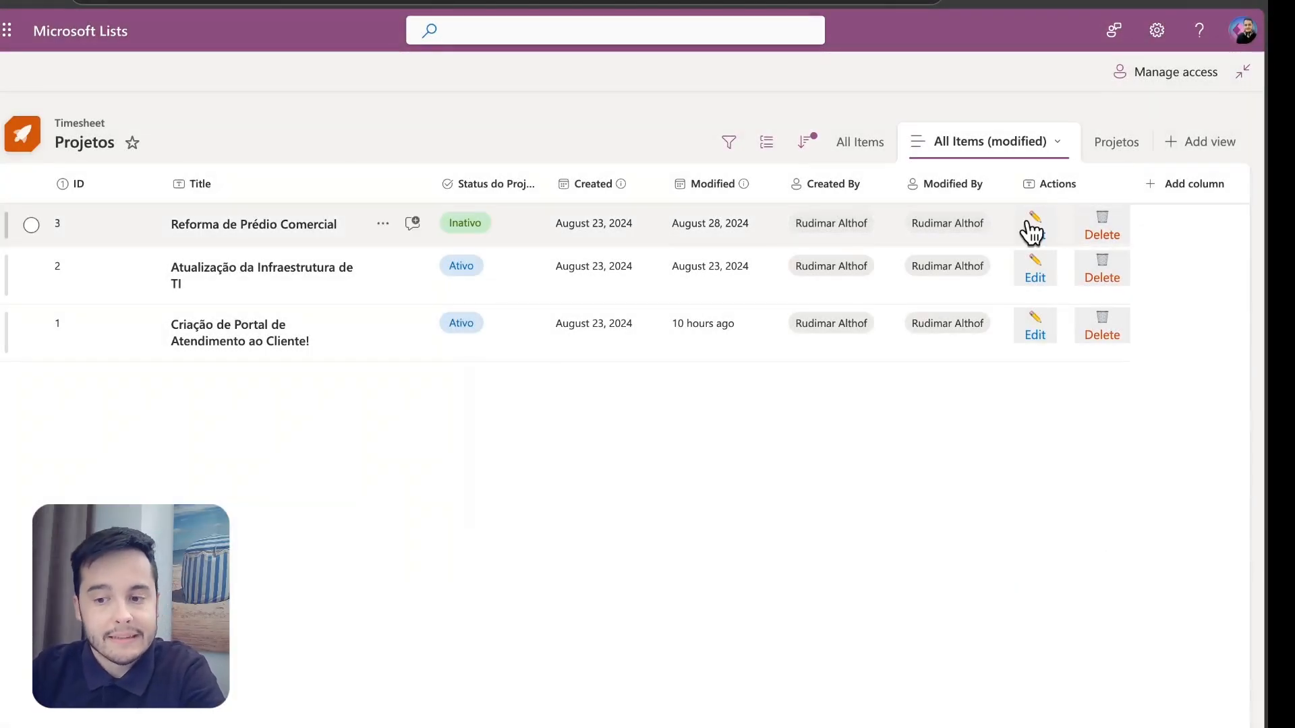
click(1034, 223)
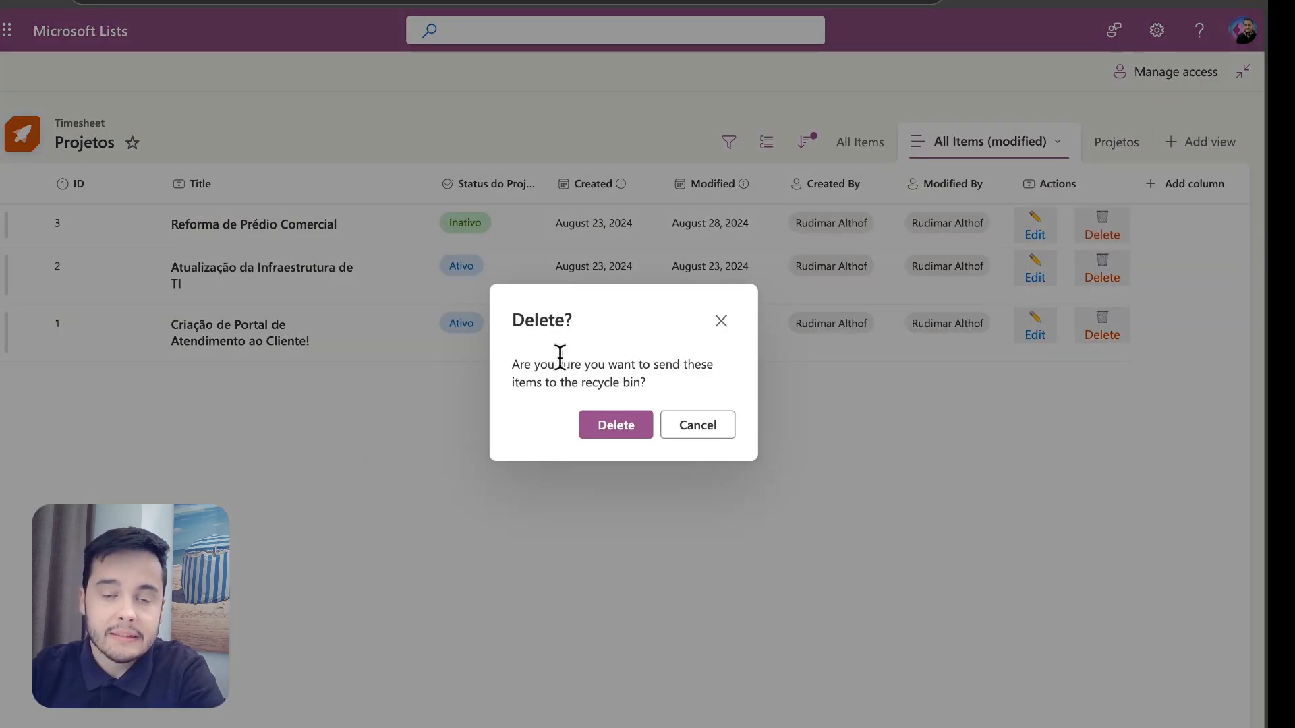
click(698, 425)
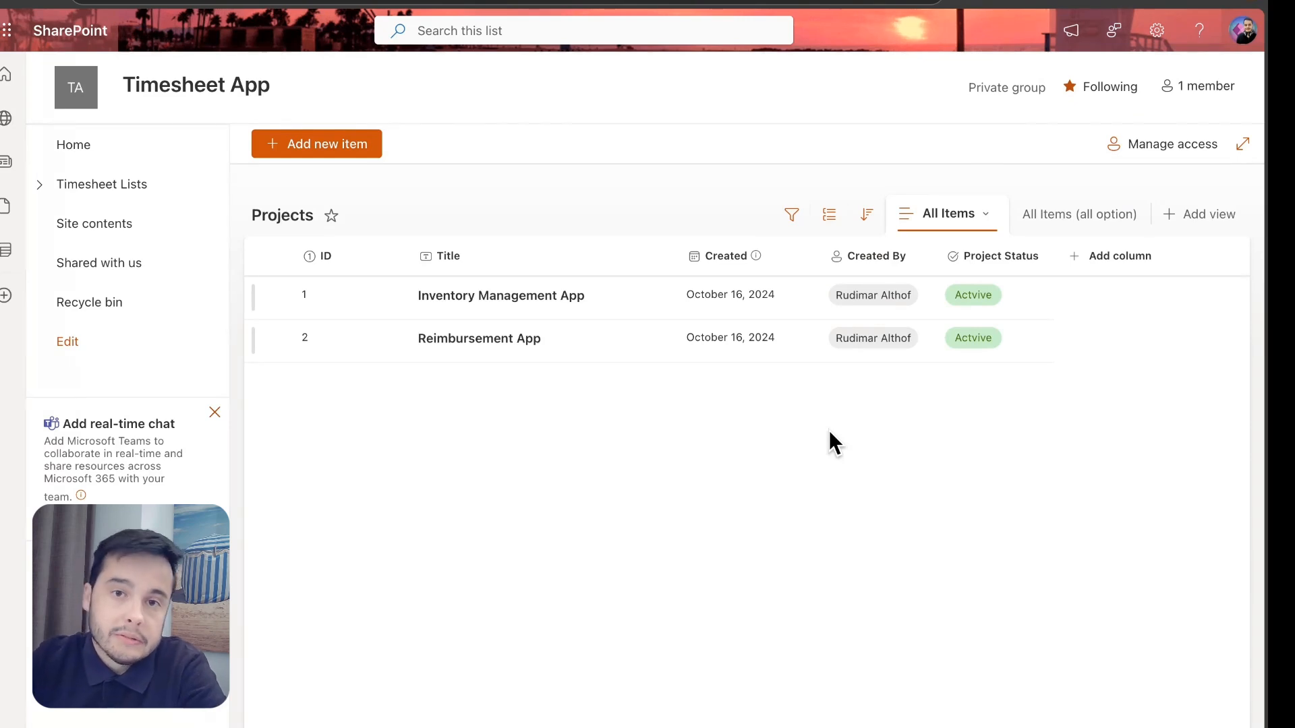
mouse_move(1074, 347)
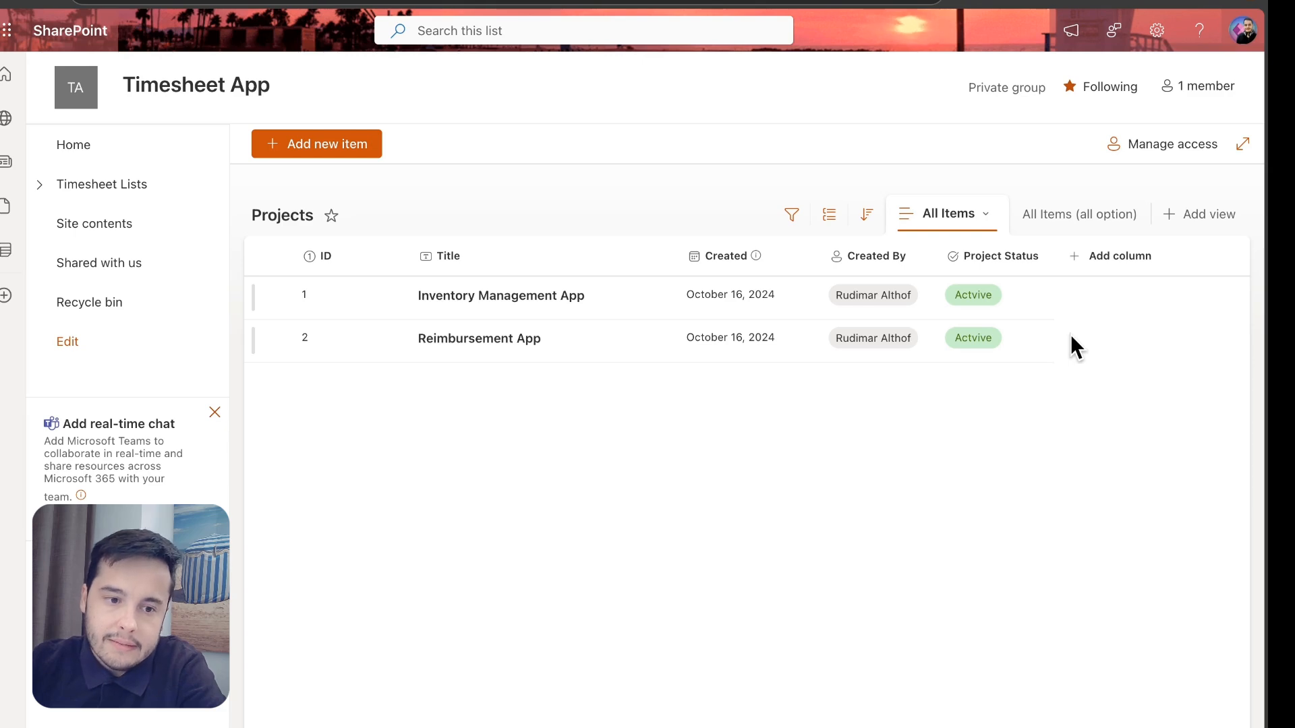
mouse_move(1103, 321)
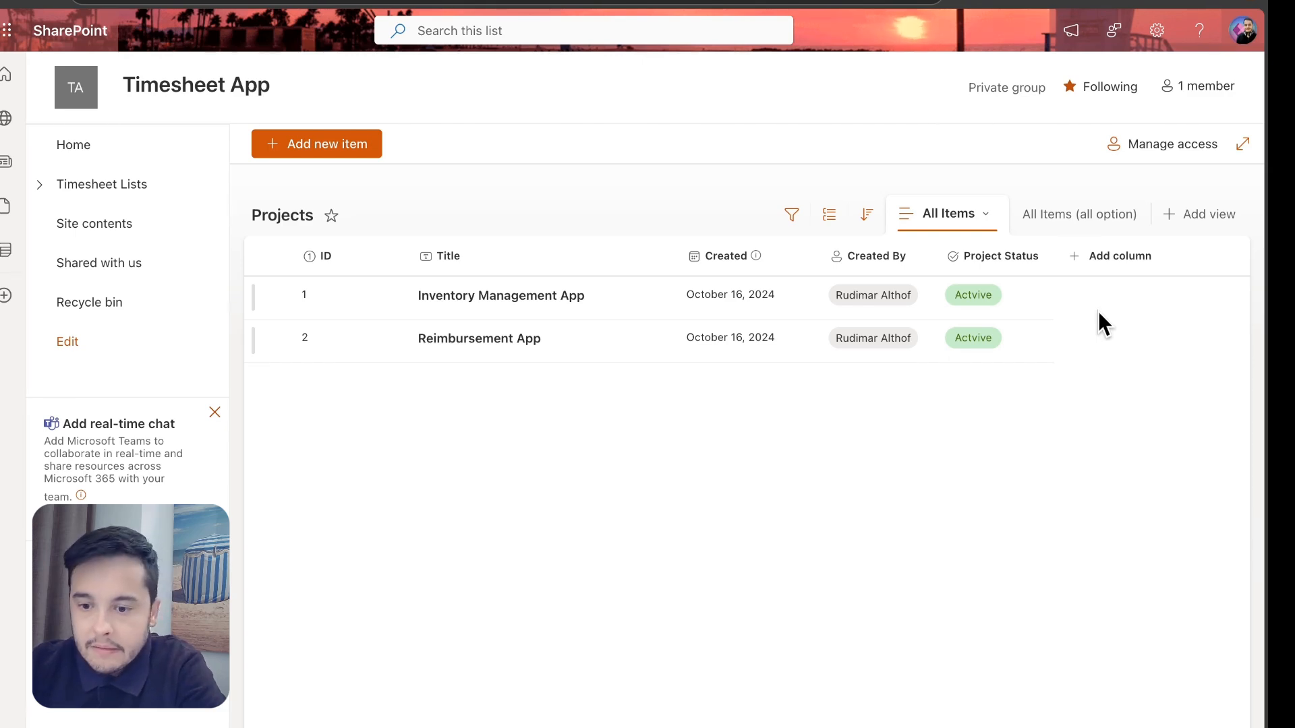
mouse_move(1105, 356)
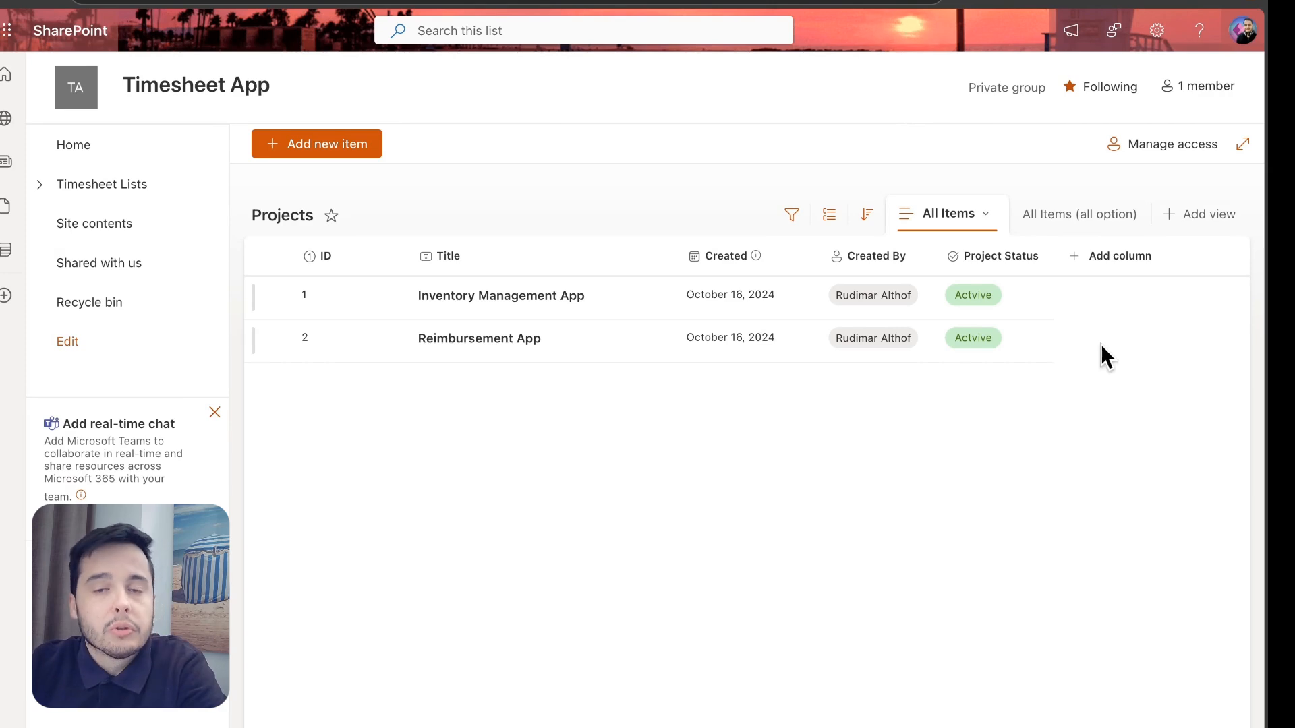
mouse_move(1111, 404)
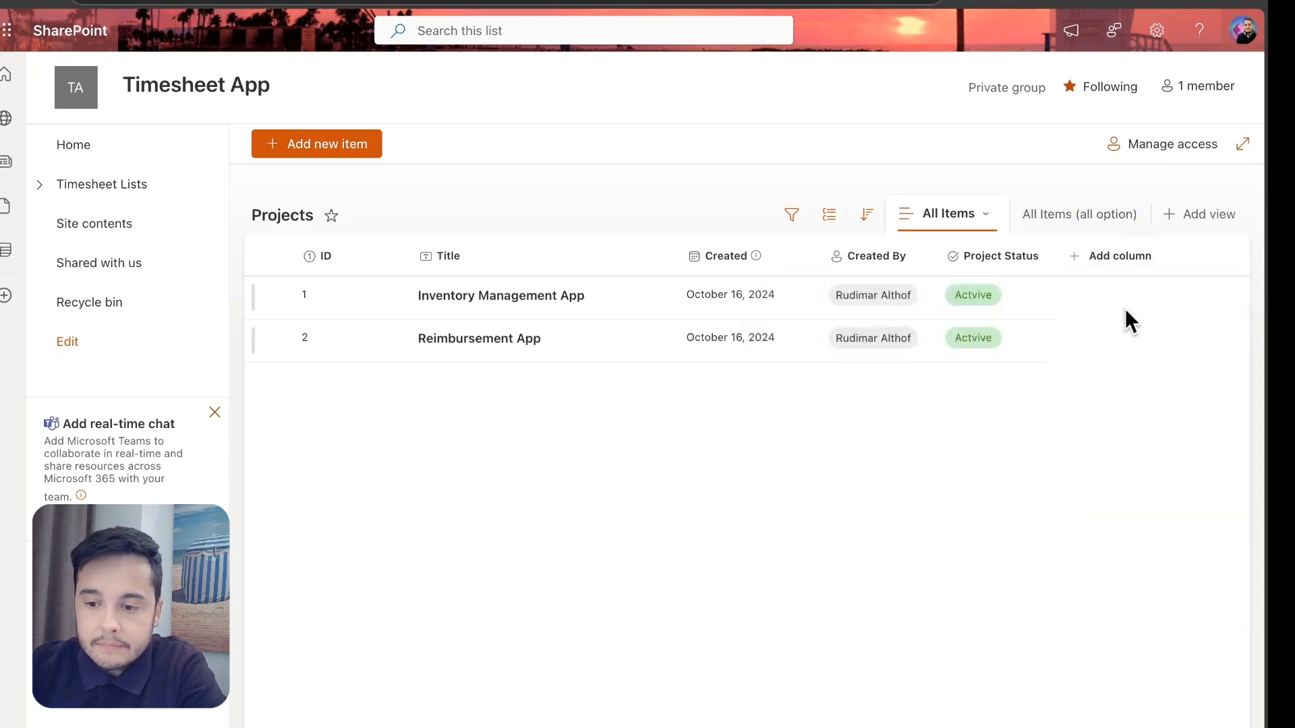
Add a single-line text column named Action to the Projects list
click(1109, 256)
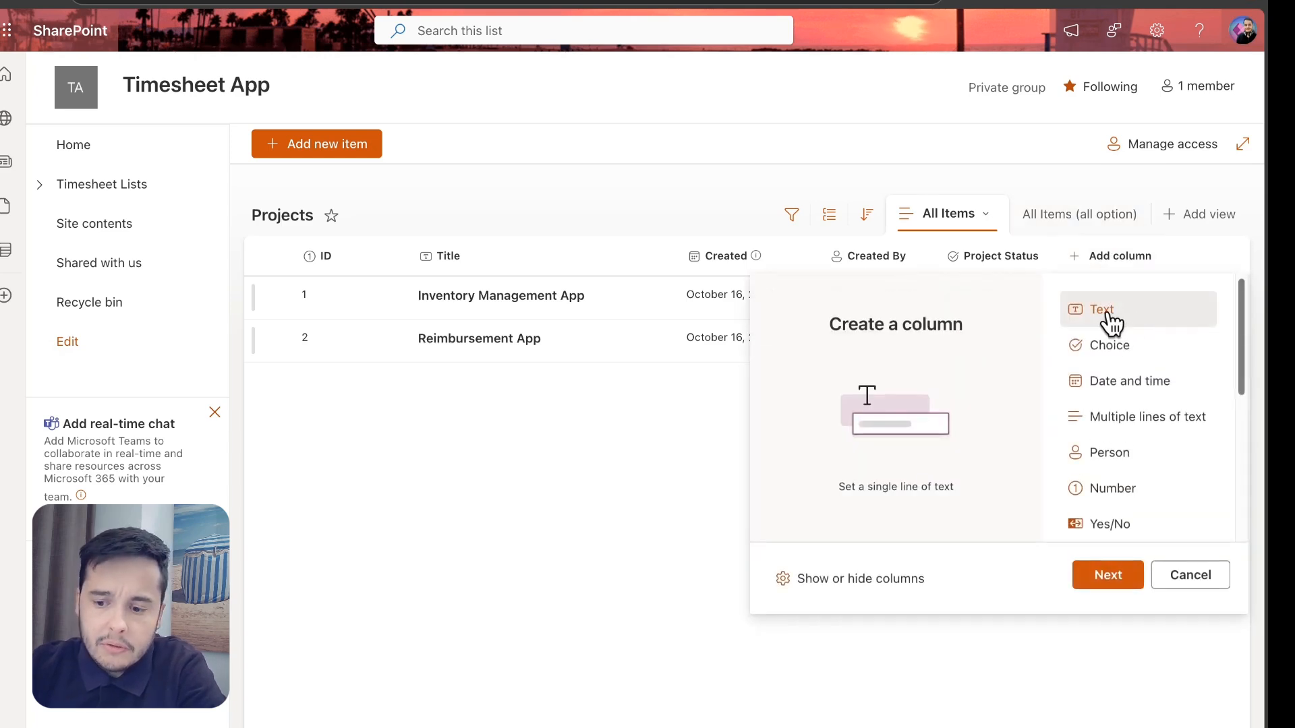
click(1098, 310)
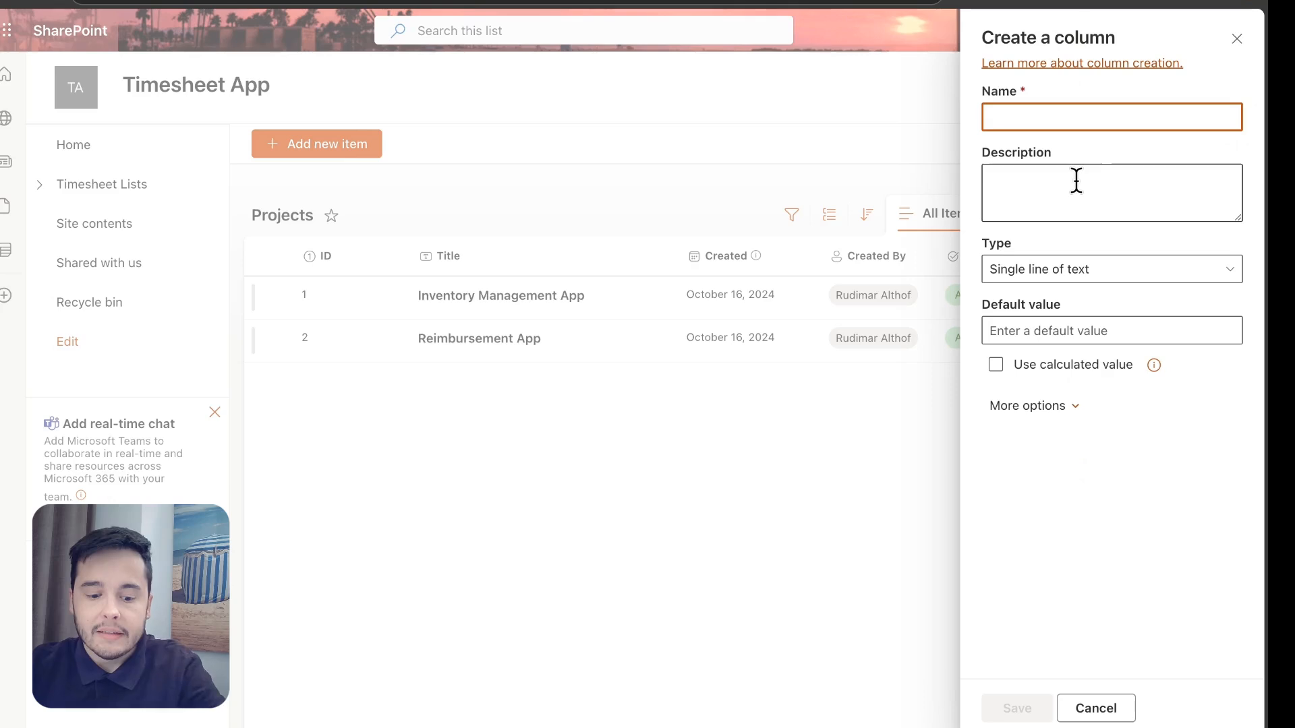
text(Action)
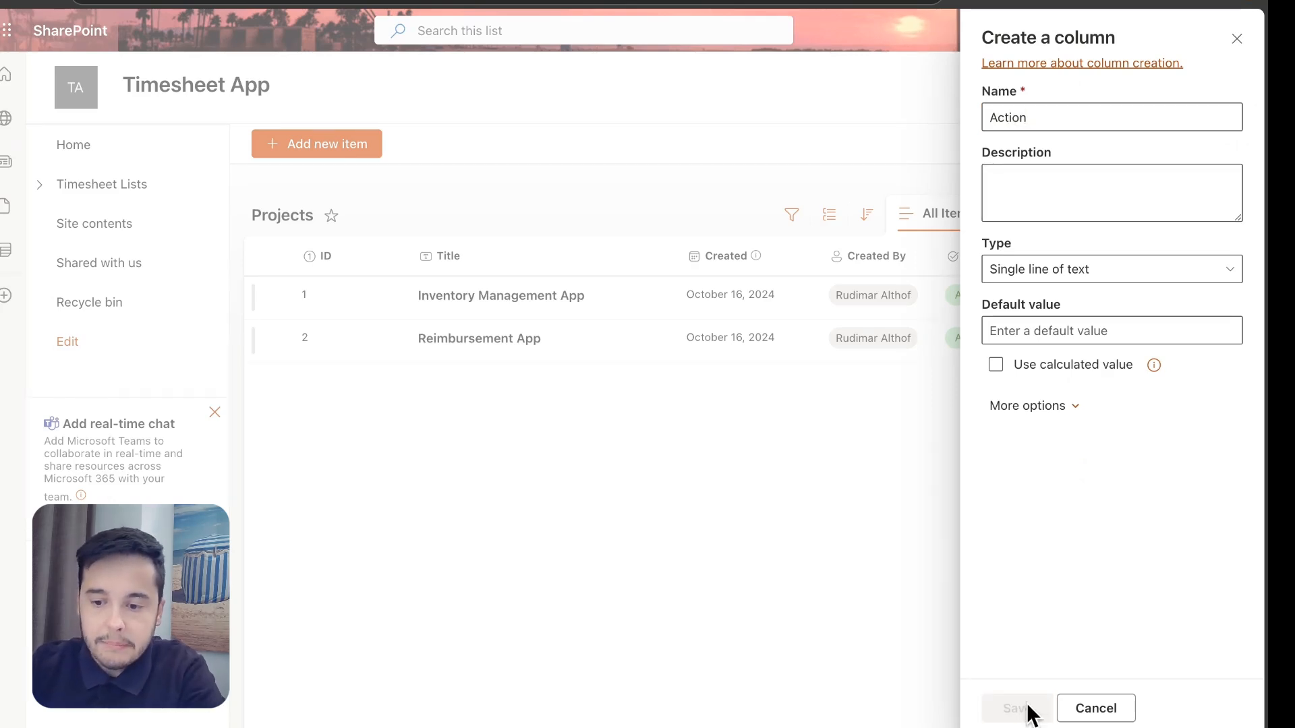
click(1017, 708)
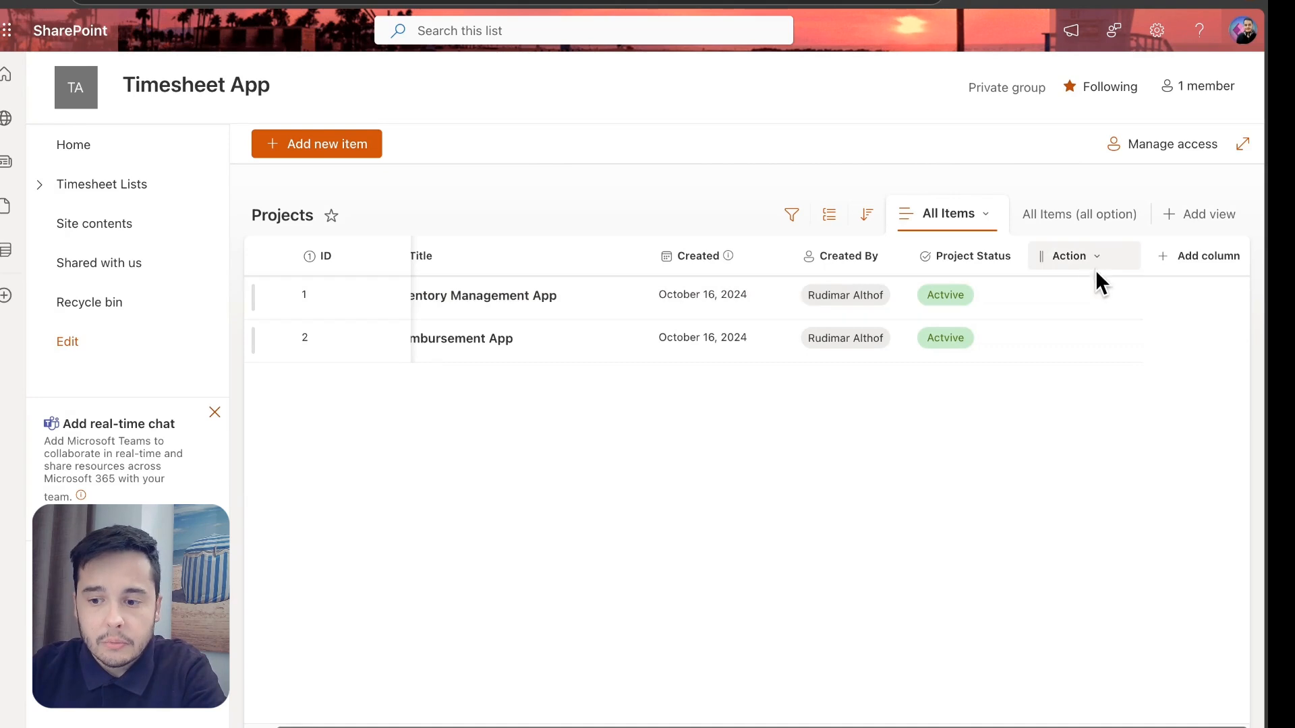
Reach the Action column's Format this column pane and switch it to advanced JSON mode
click(1084, 256)
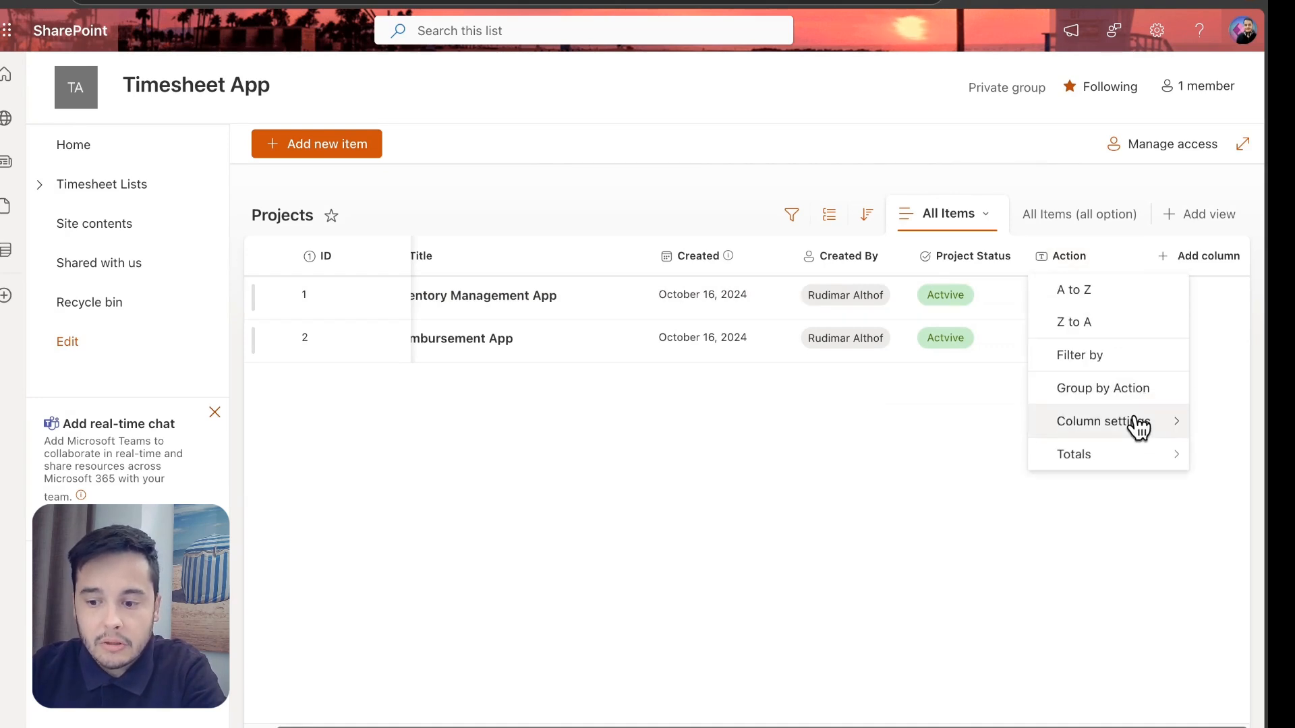
click(1104, 421)
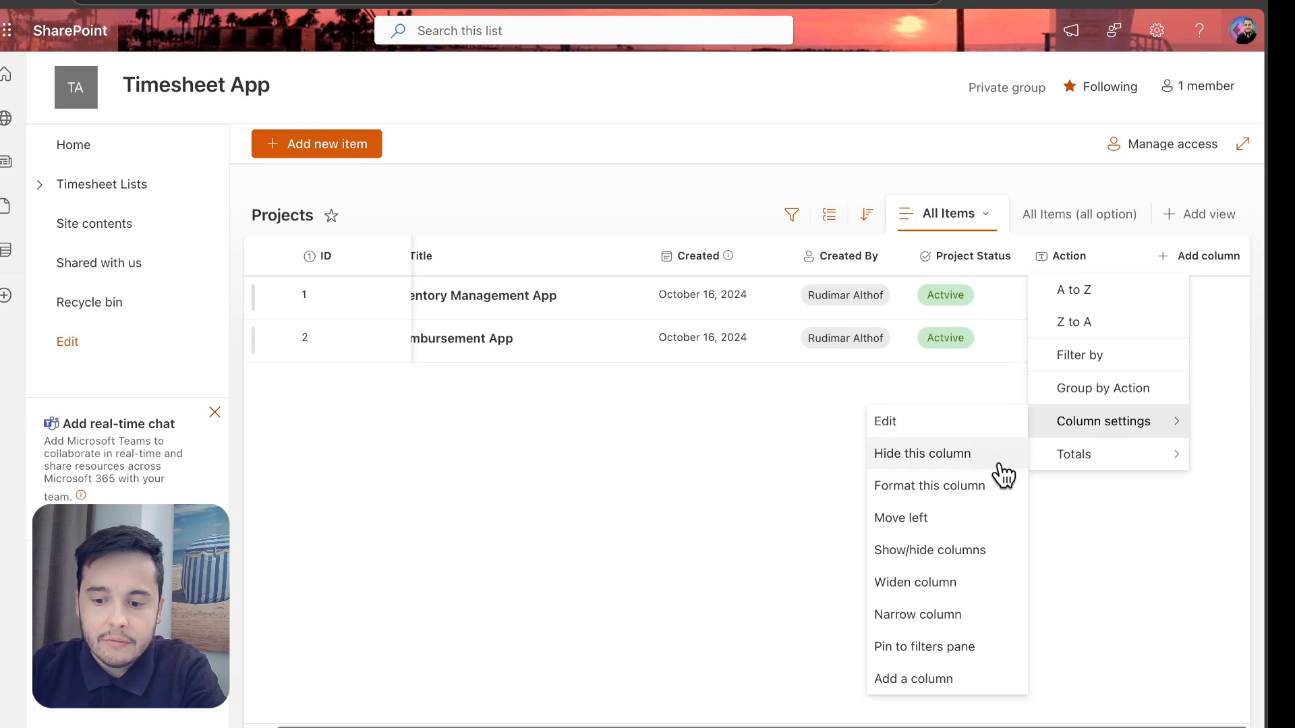
click(923, 453)
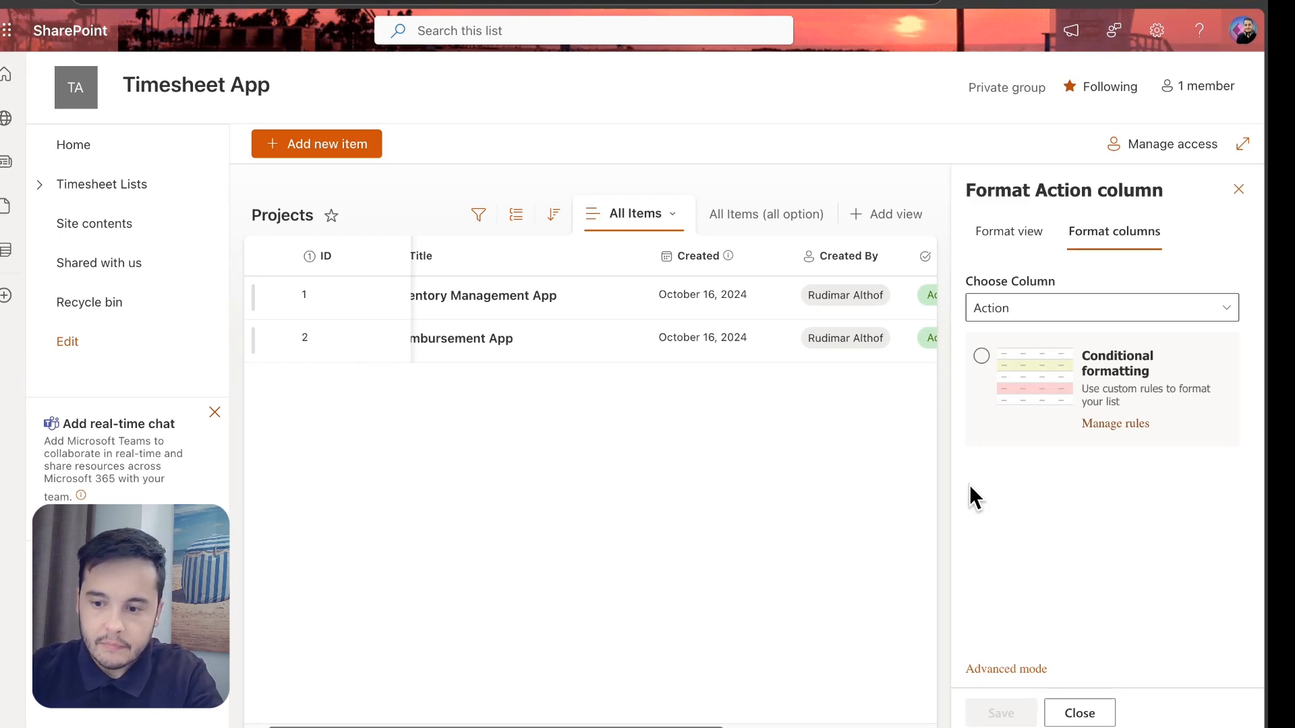
click(981, 356)
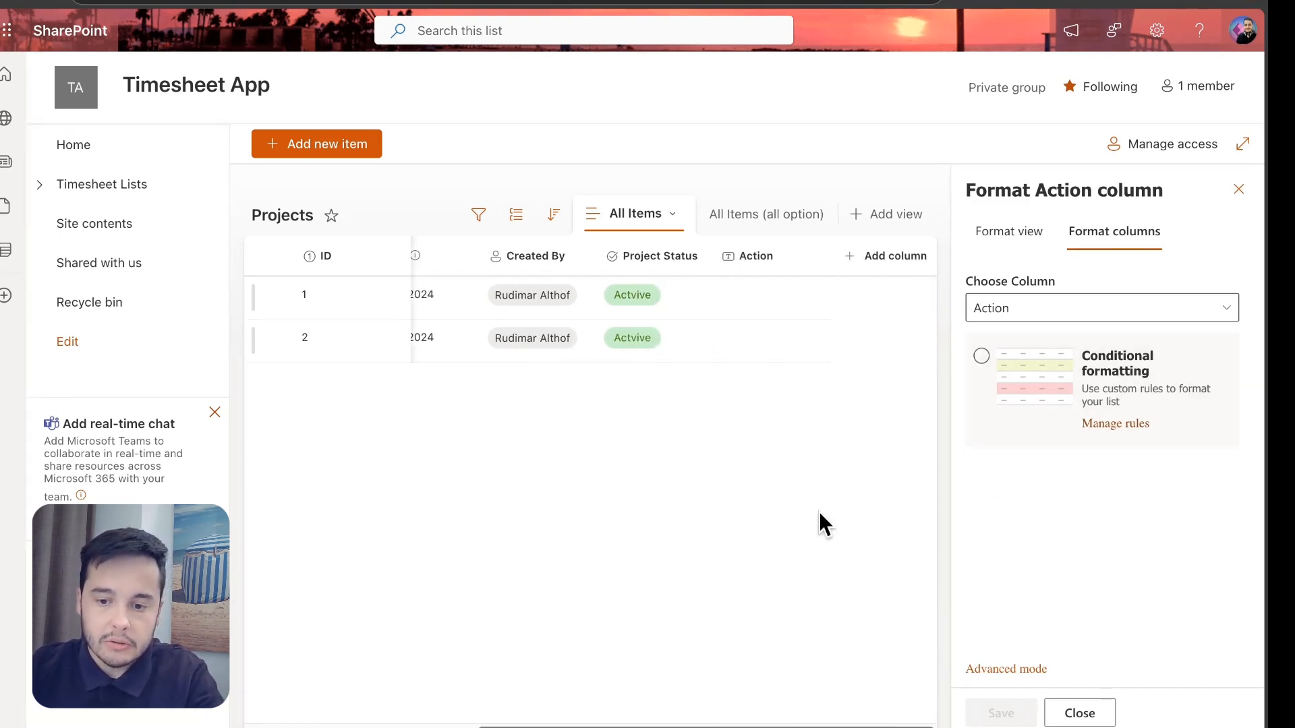
click(981, 356)
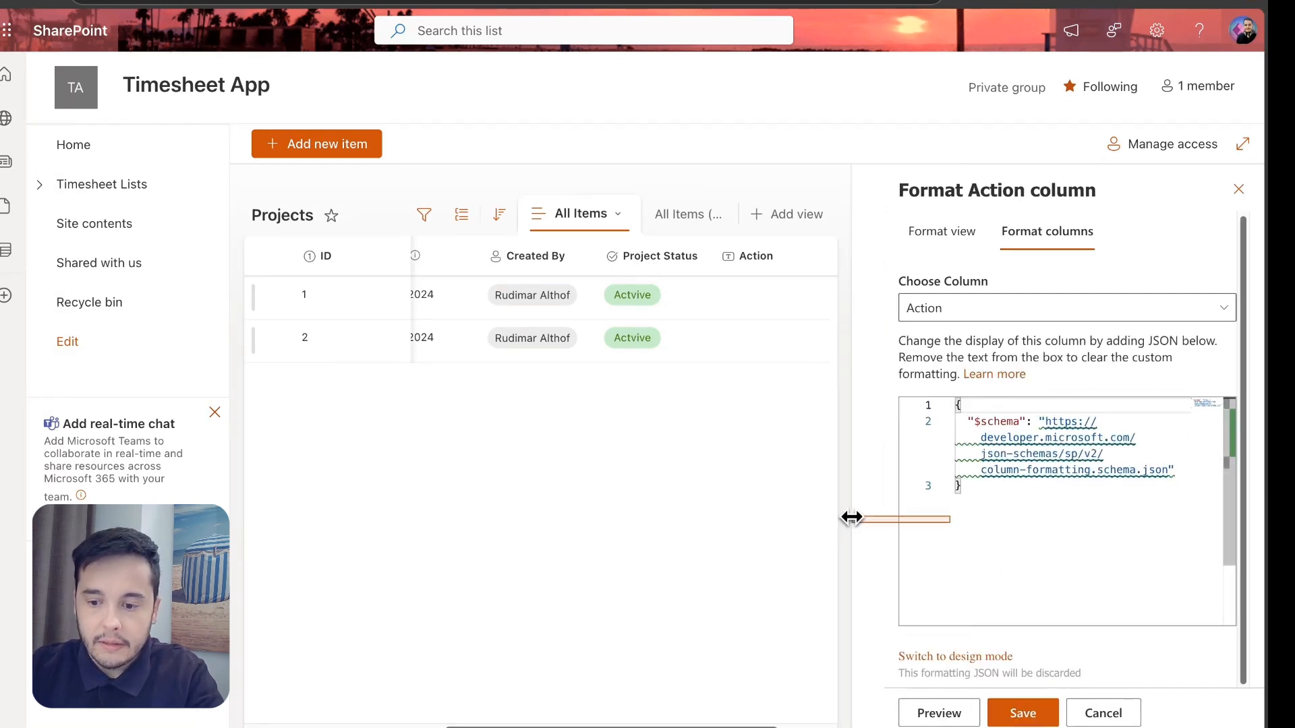
drag(851, 518, 862, 518)
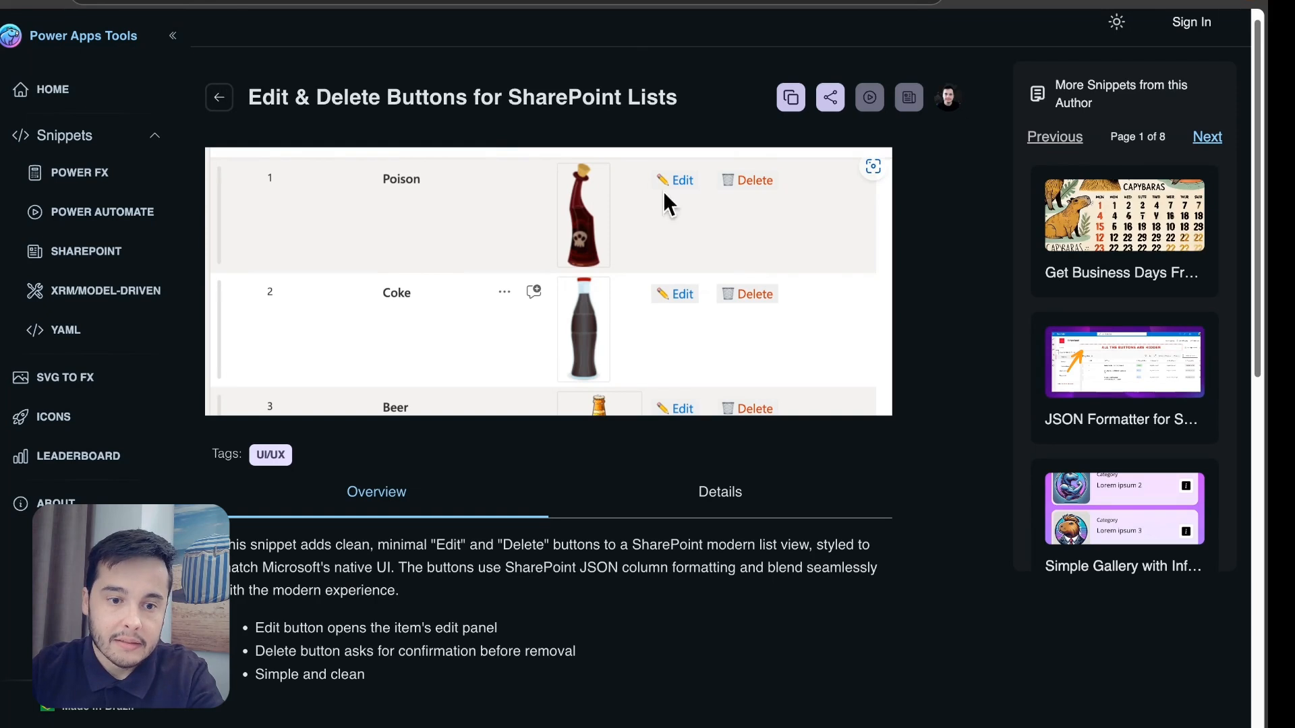
mouse_move(120, 270)
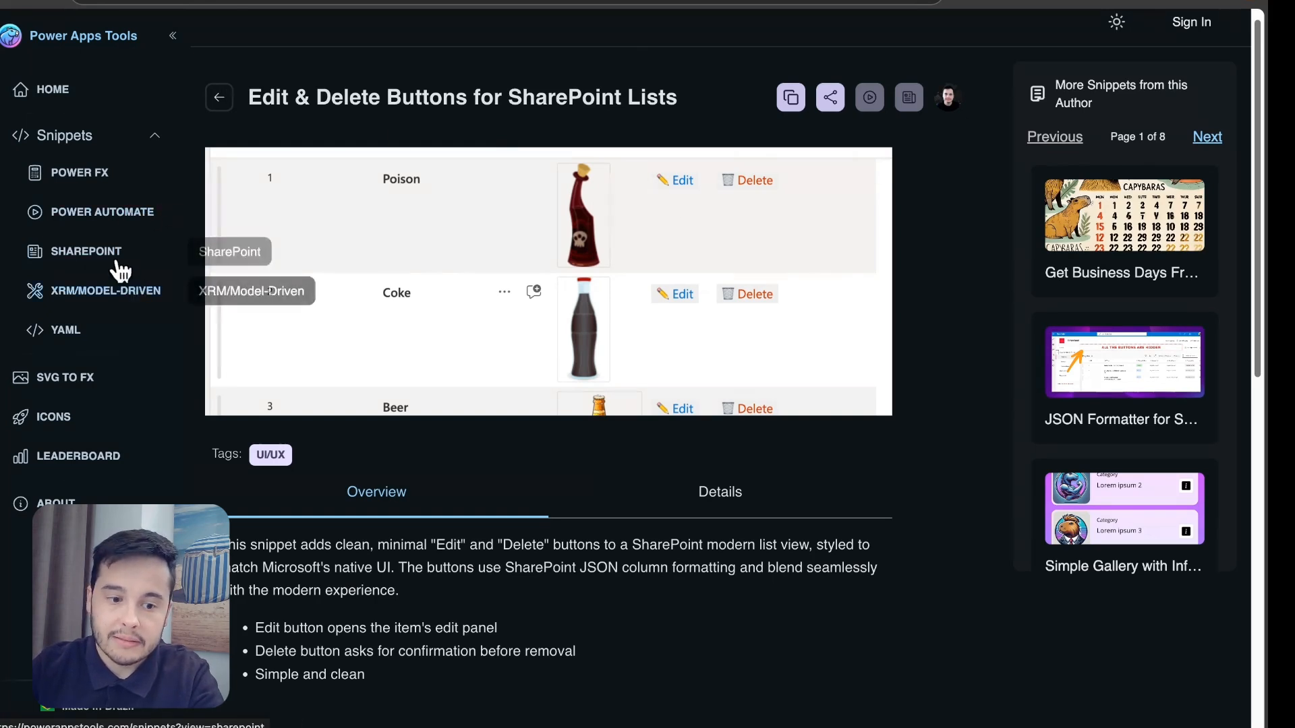
Copy the Edit & Delete Buttons for SharePoint Lists snippet from the SHAREPOINT section
click(86, 251)
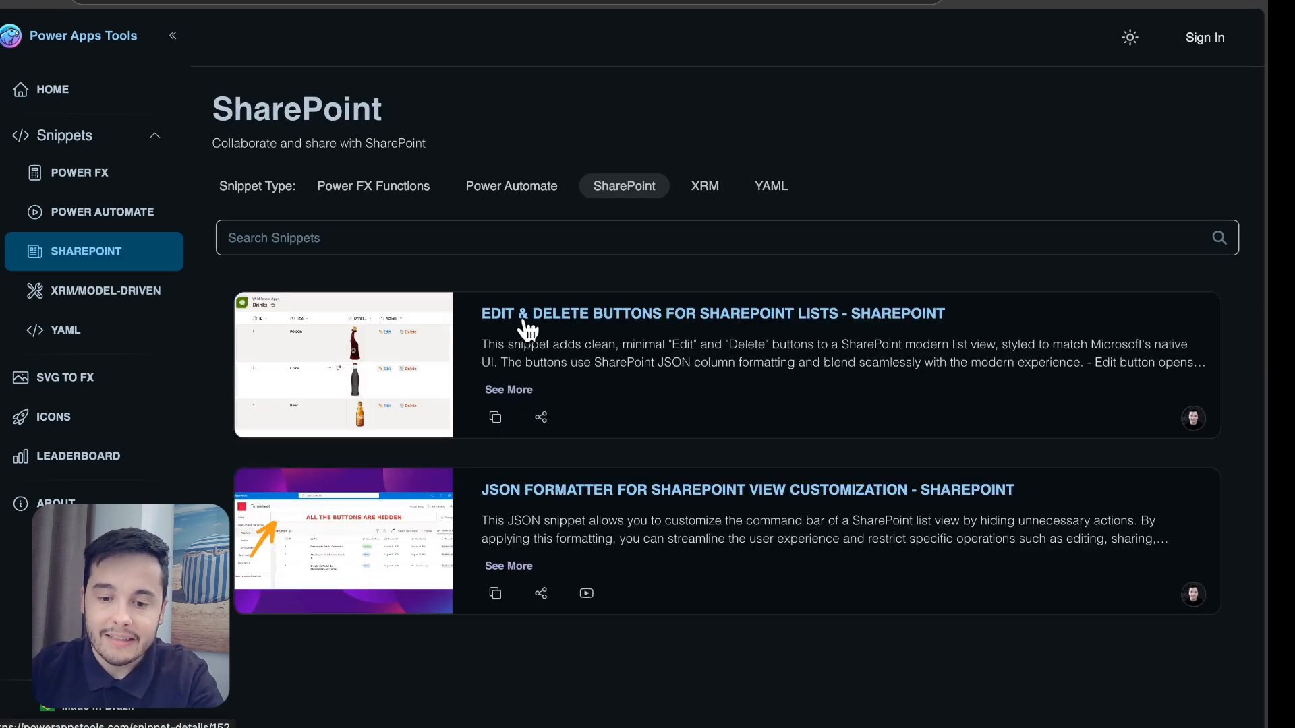
mouse_move(634, 331)
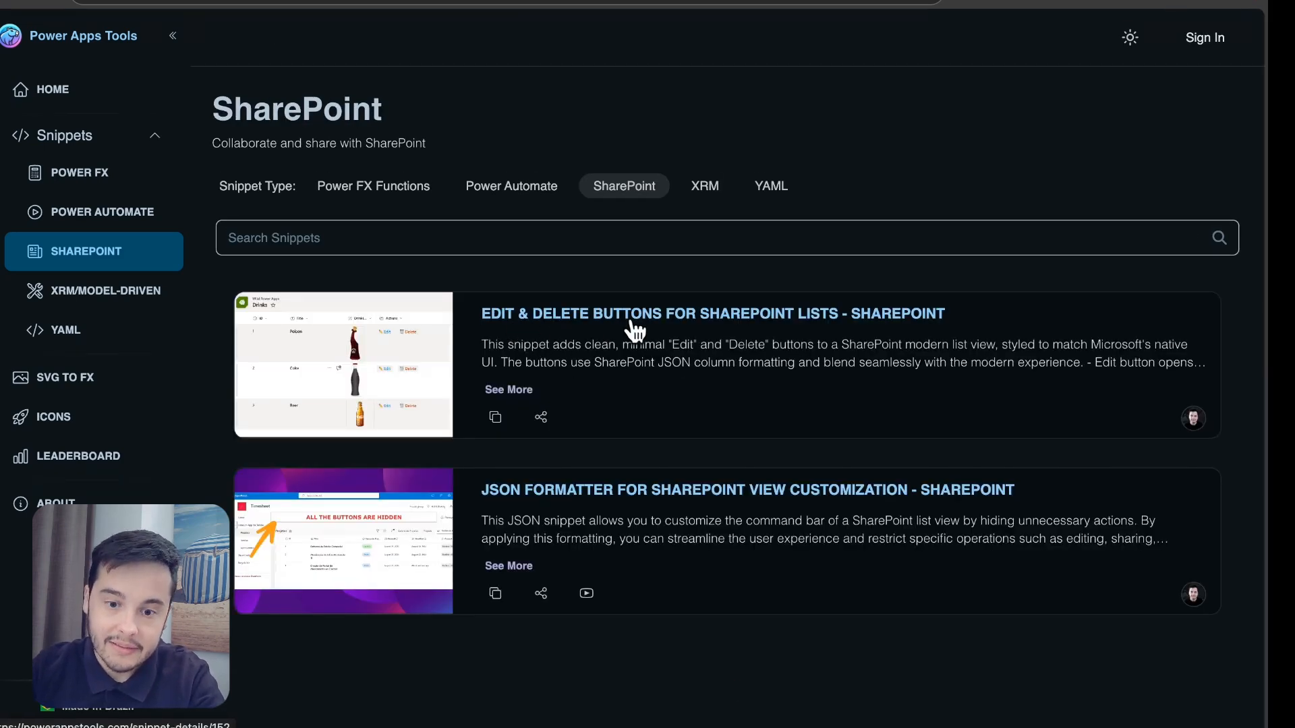
click(708, 313)
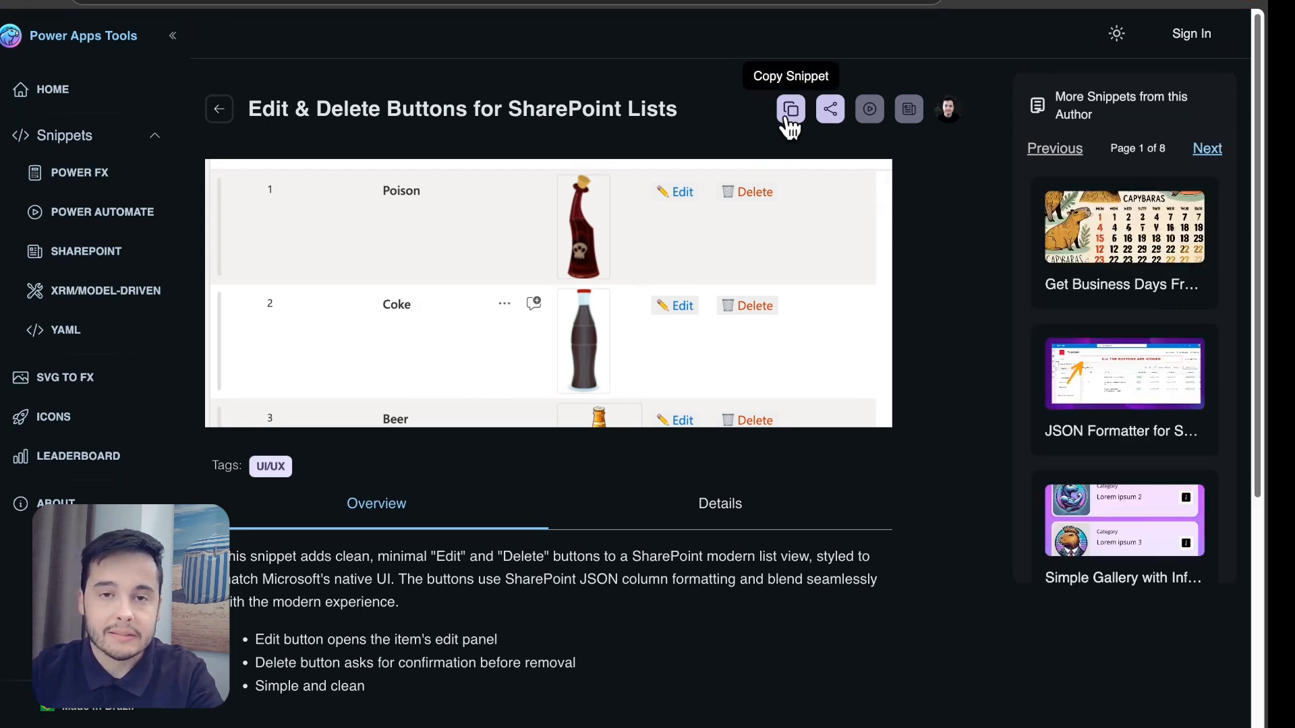
click(791, 108)
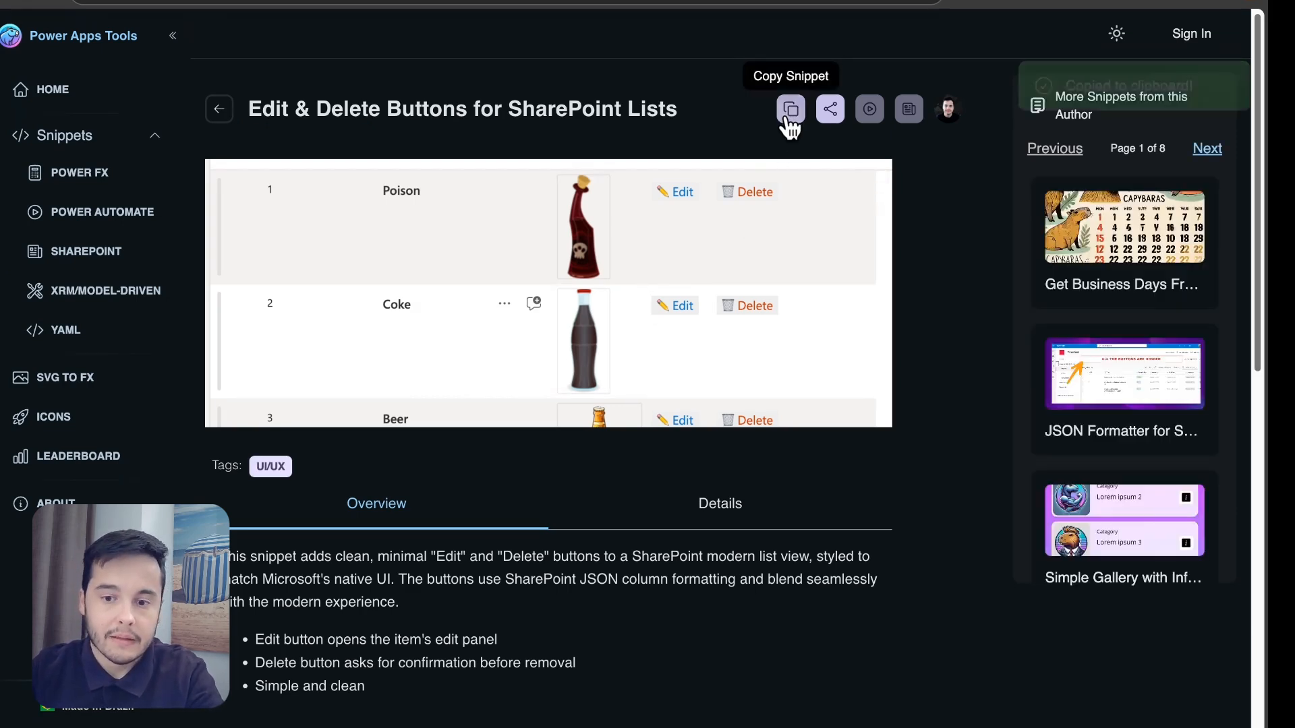
click(791, 108)
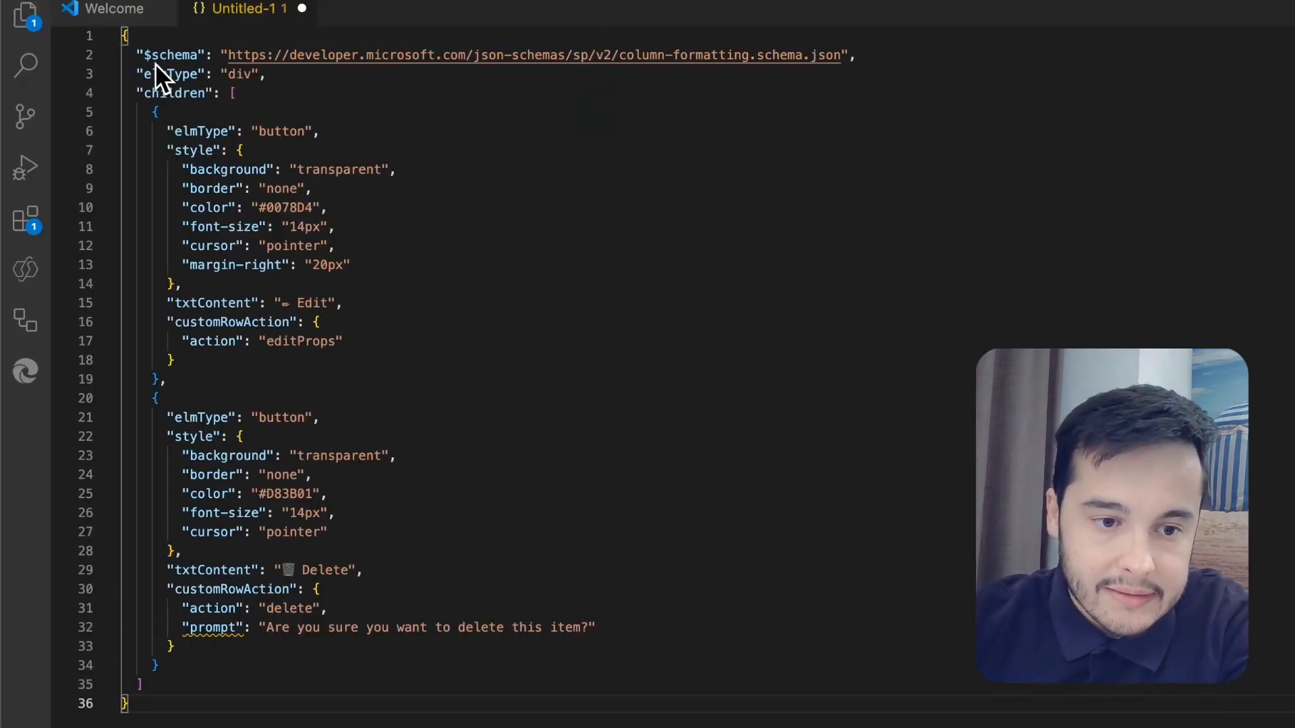
Review the pasted JSON: the $schema line, the Delete button definition and its prompt key
triple_click(196, 75)
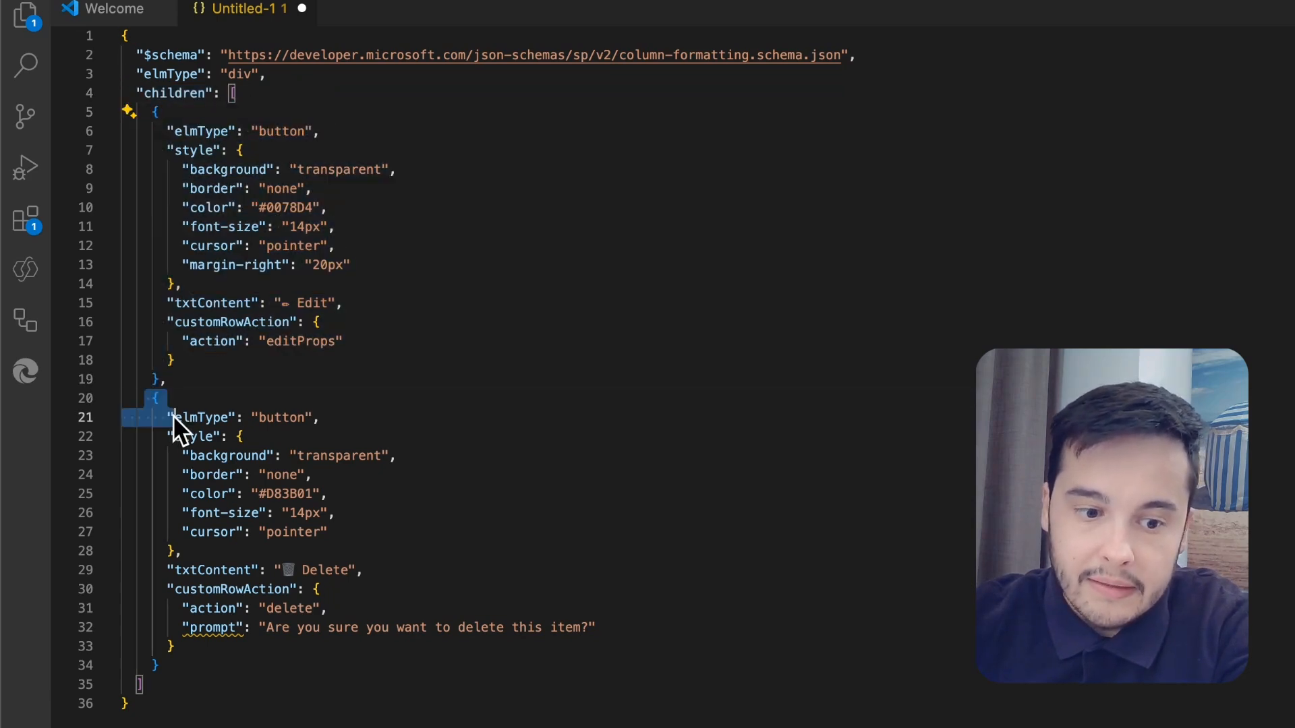
drag(152, 417, 153, 665)
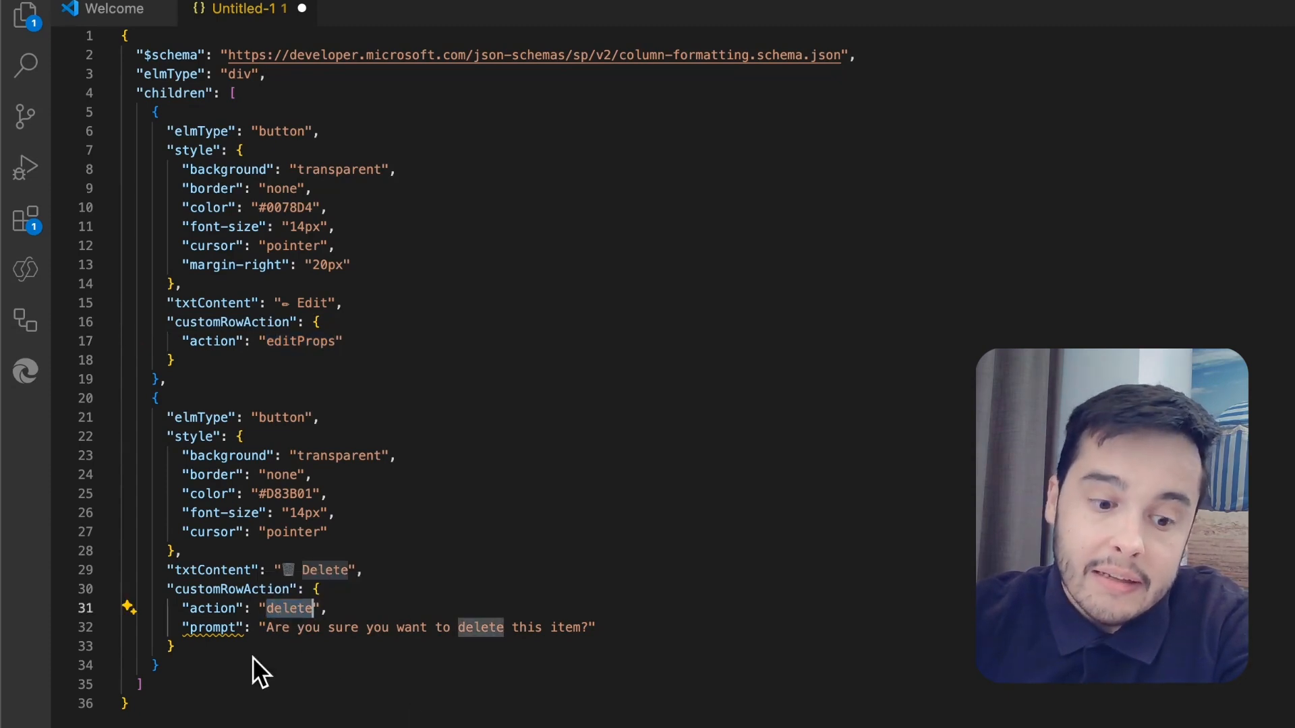
double_click(213, 627)
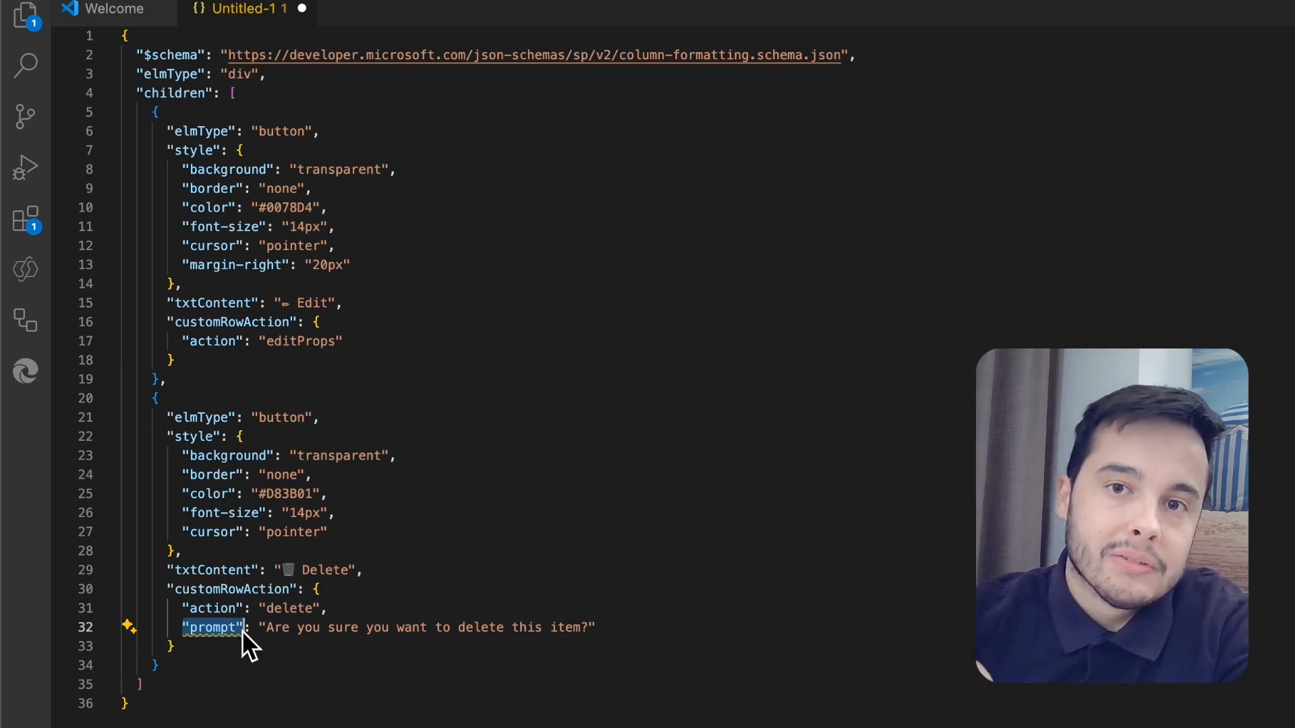
mouse_move(509, 632)
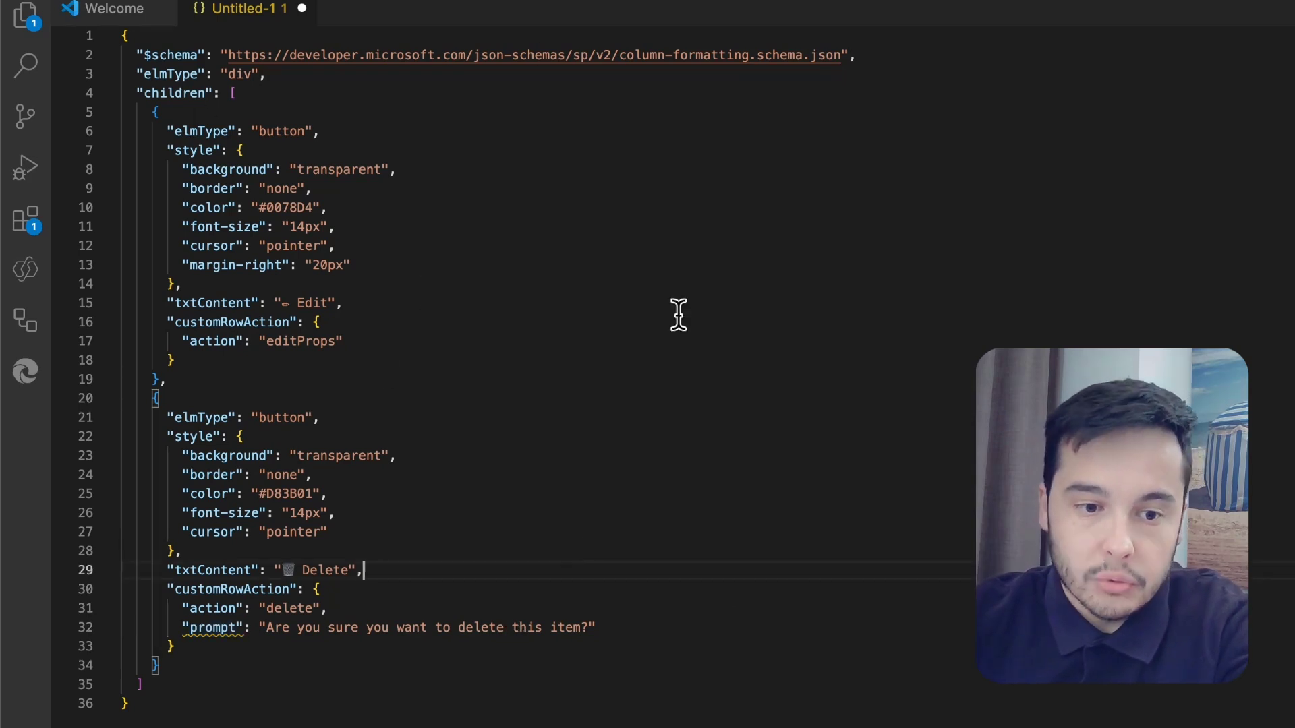
mouse_move(687, 356)
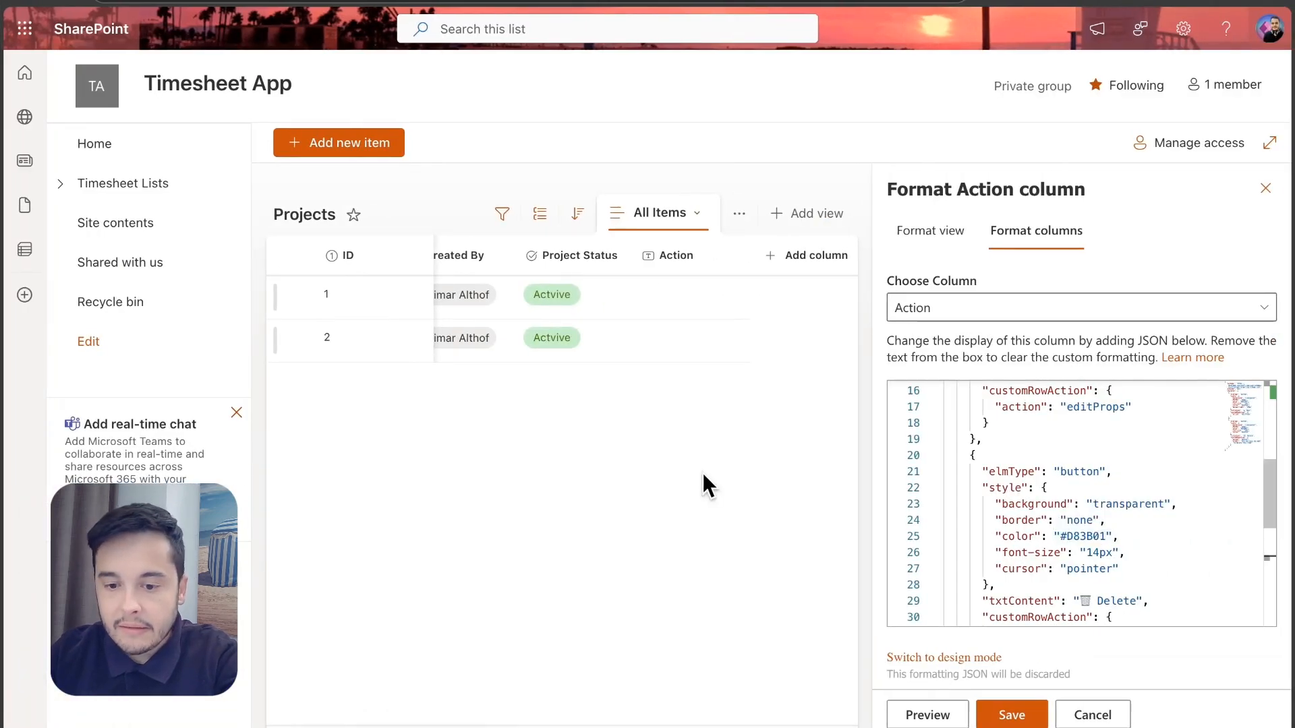
Preview and save the Edit/Delete button formatting on the Action column, then close the pane
click(928, 715)
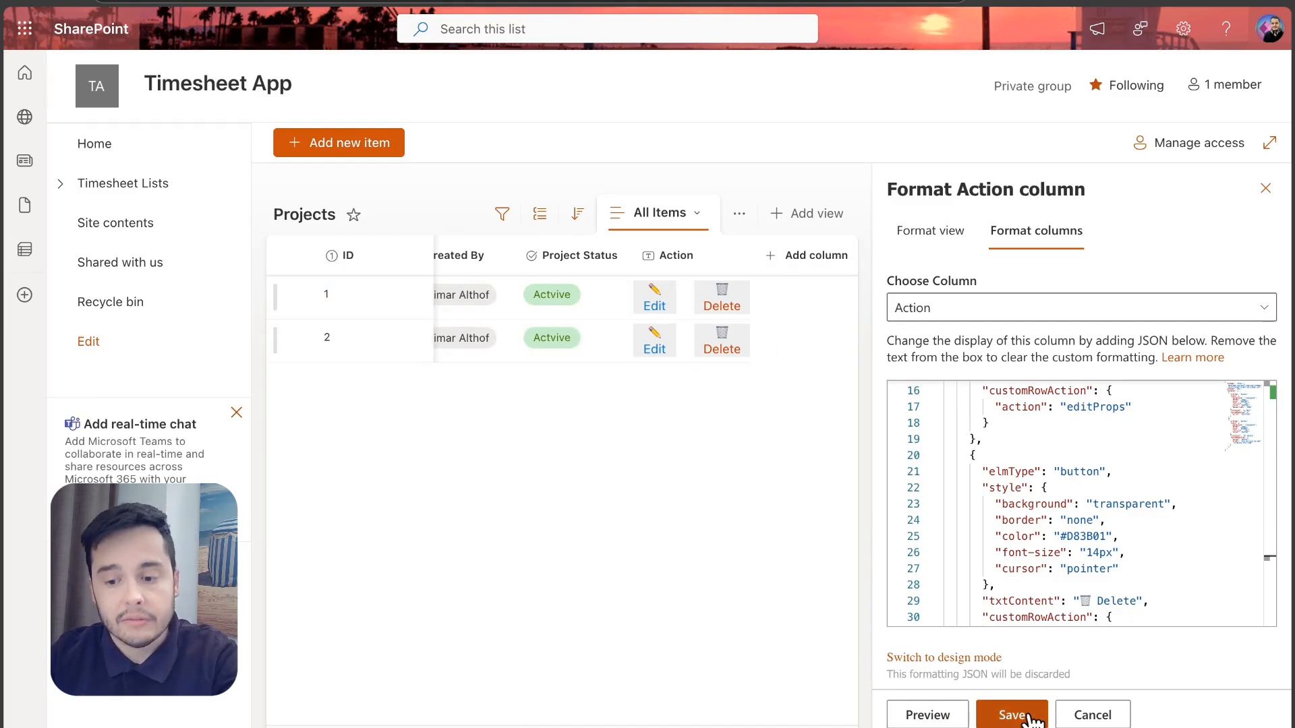
click(1012, 715)
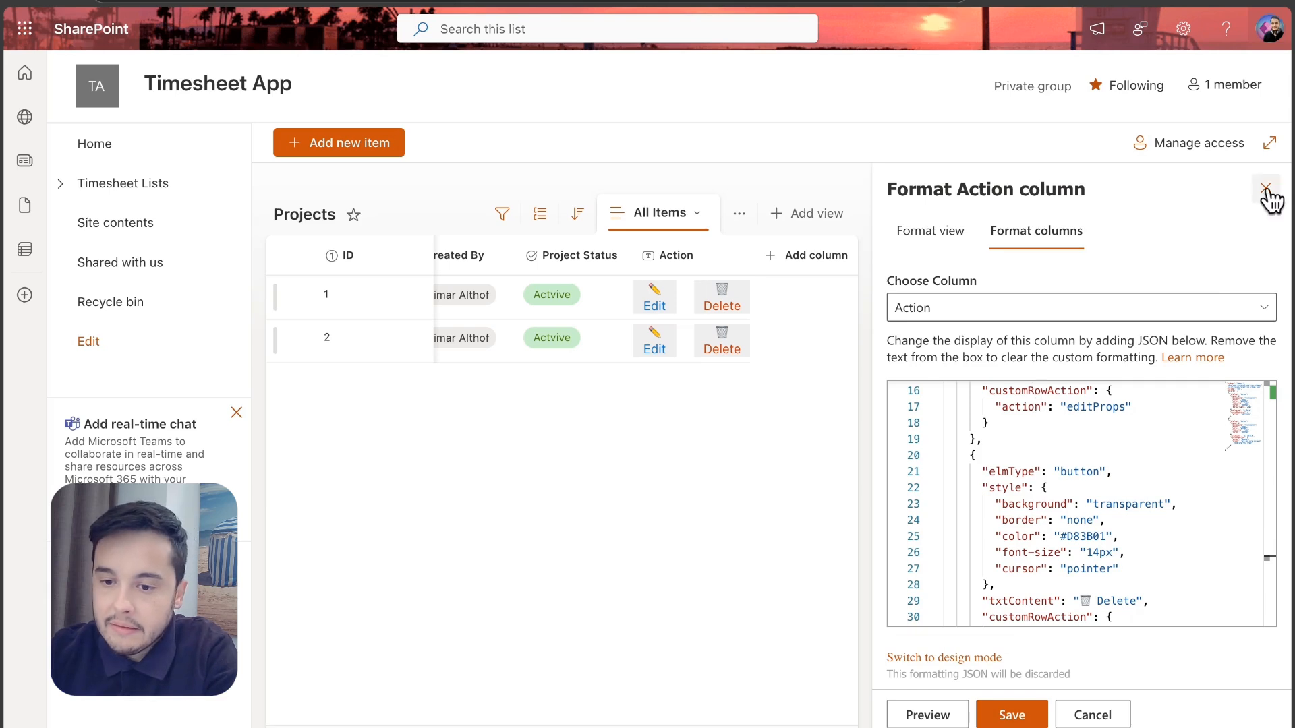
click(1266, 195)
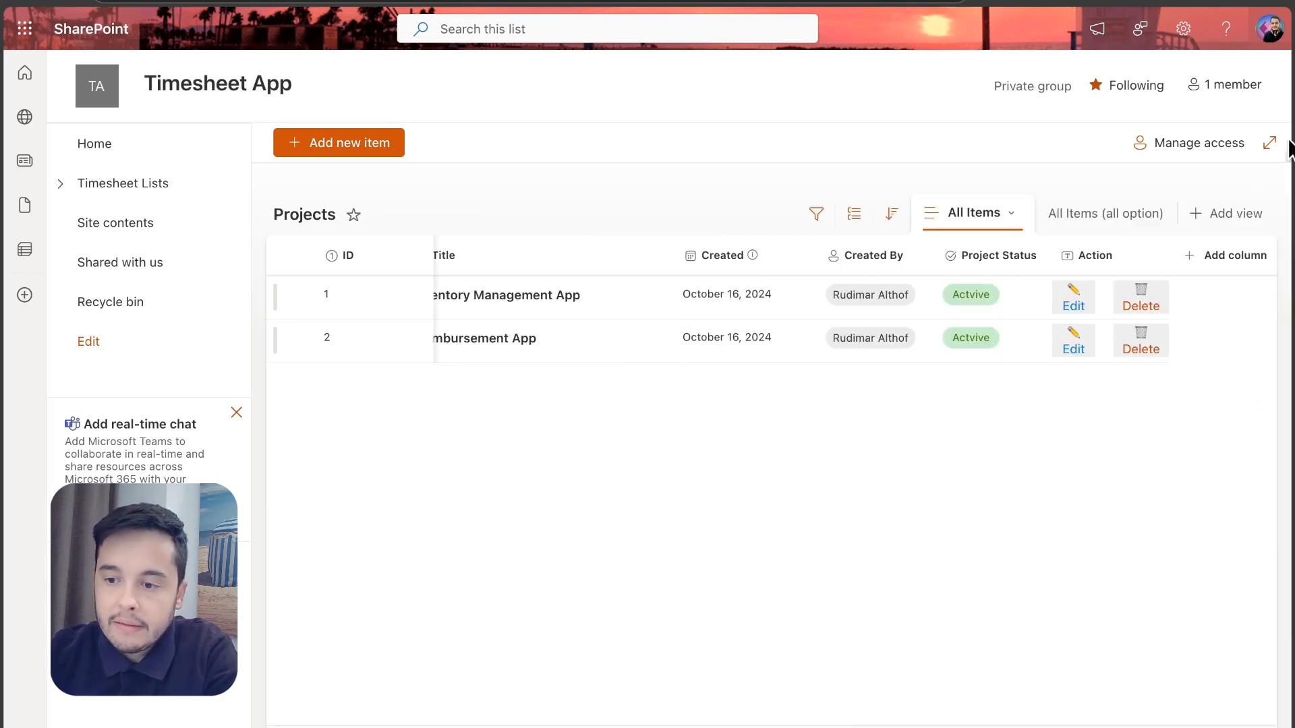
mouse_move(1271, 143)
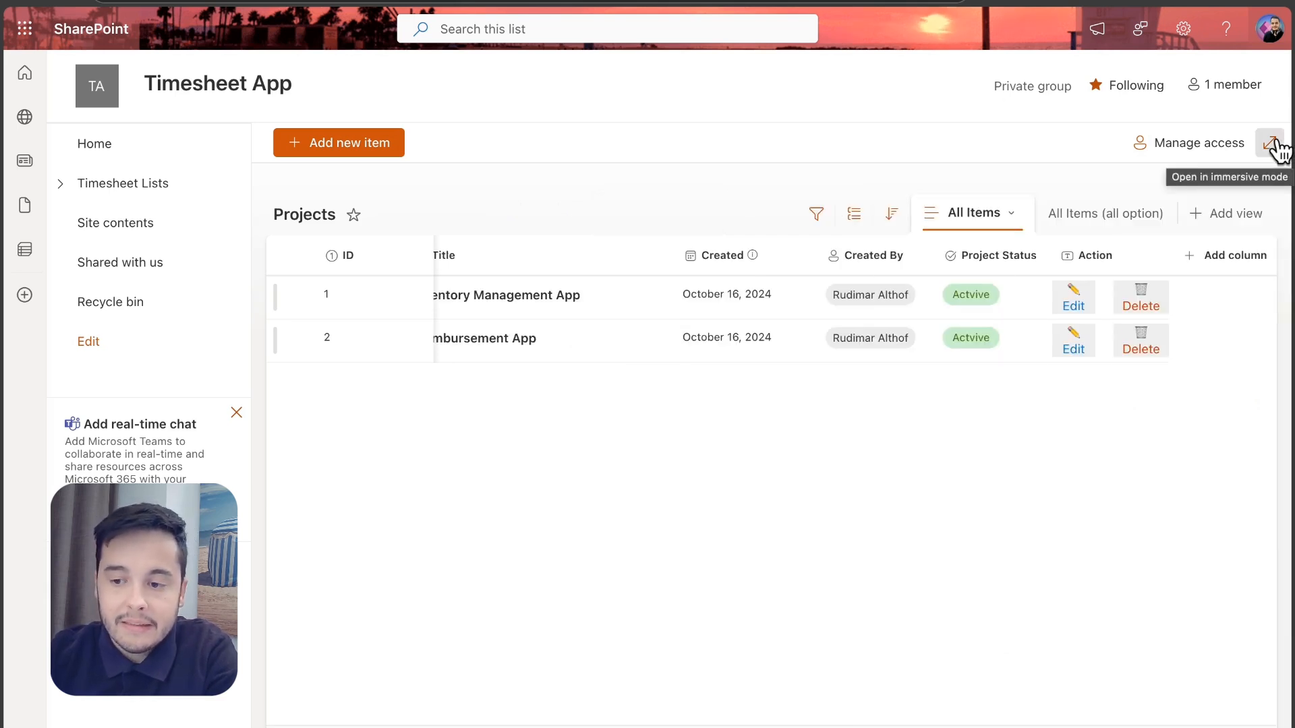
Switch to immersive view and select the project title to replace it with Reimbursement App 2
click(1270, 143)
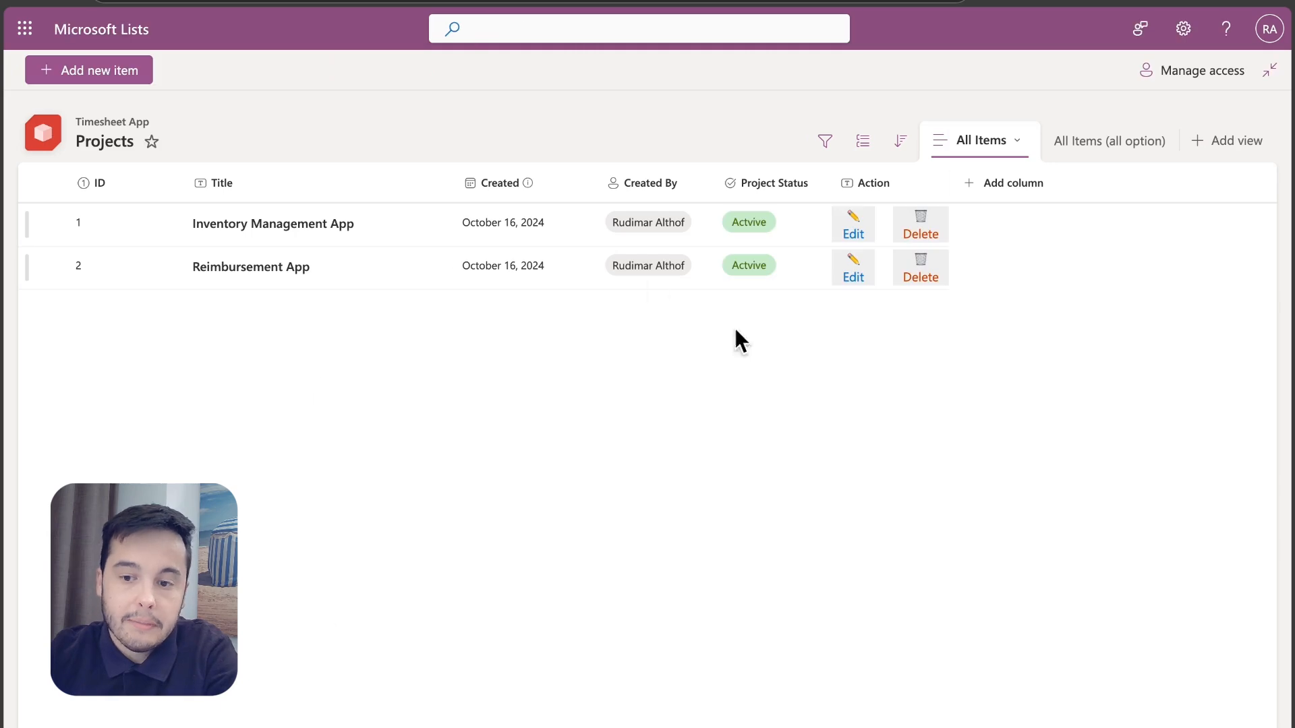
mouse_move(943, 320)
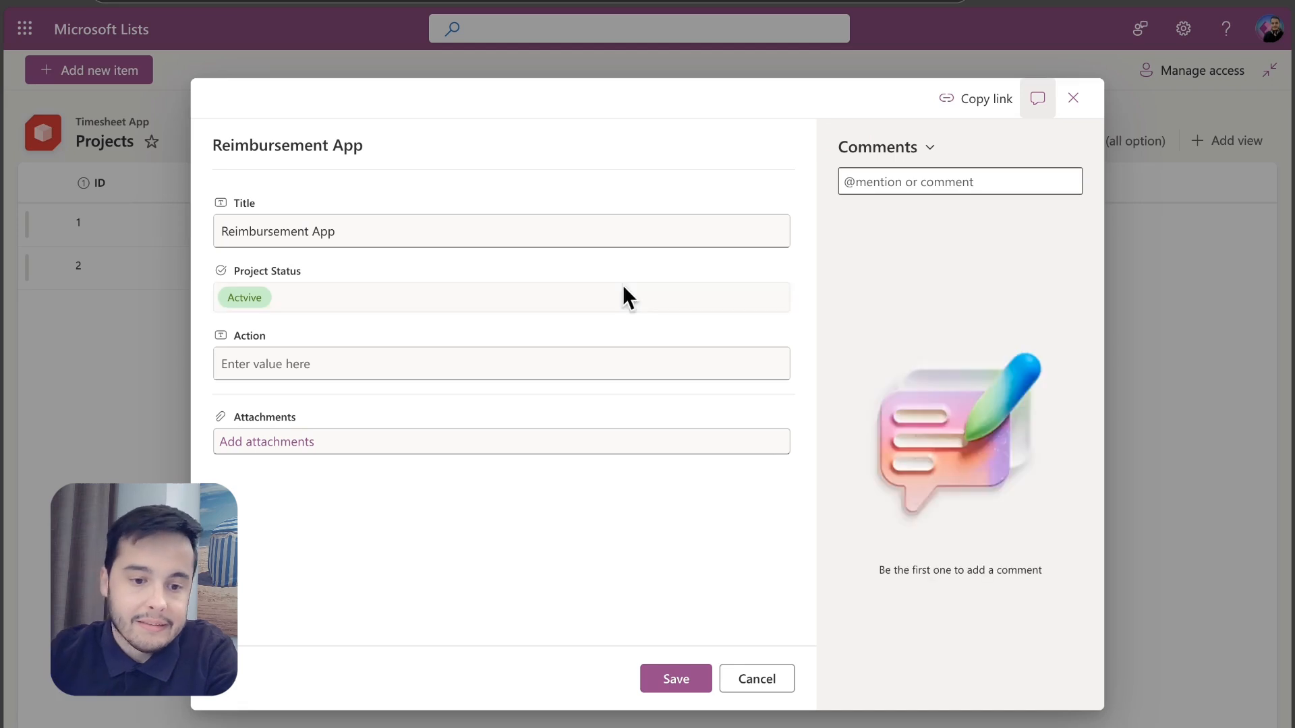
triple_click(278, 232)
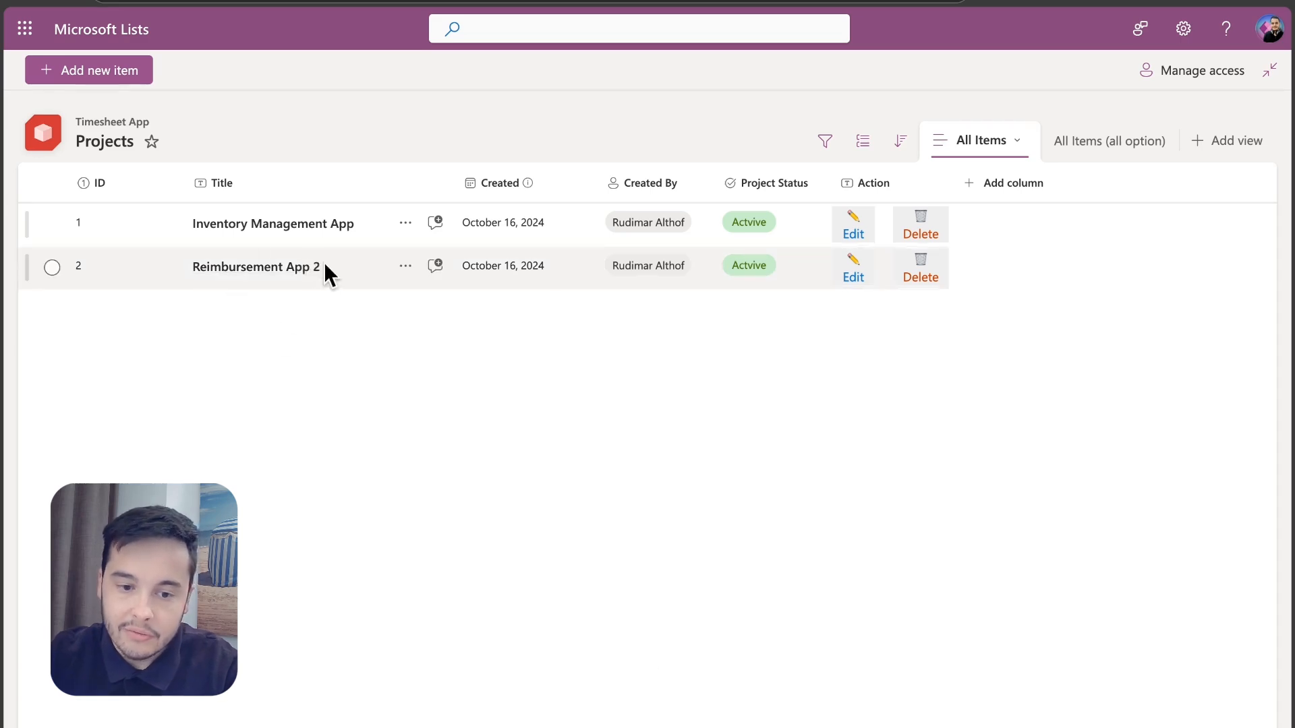
click(920, 268)
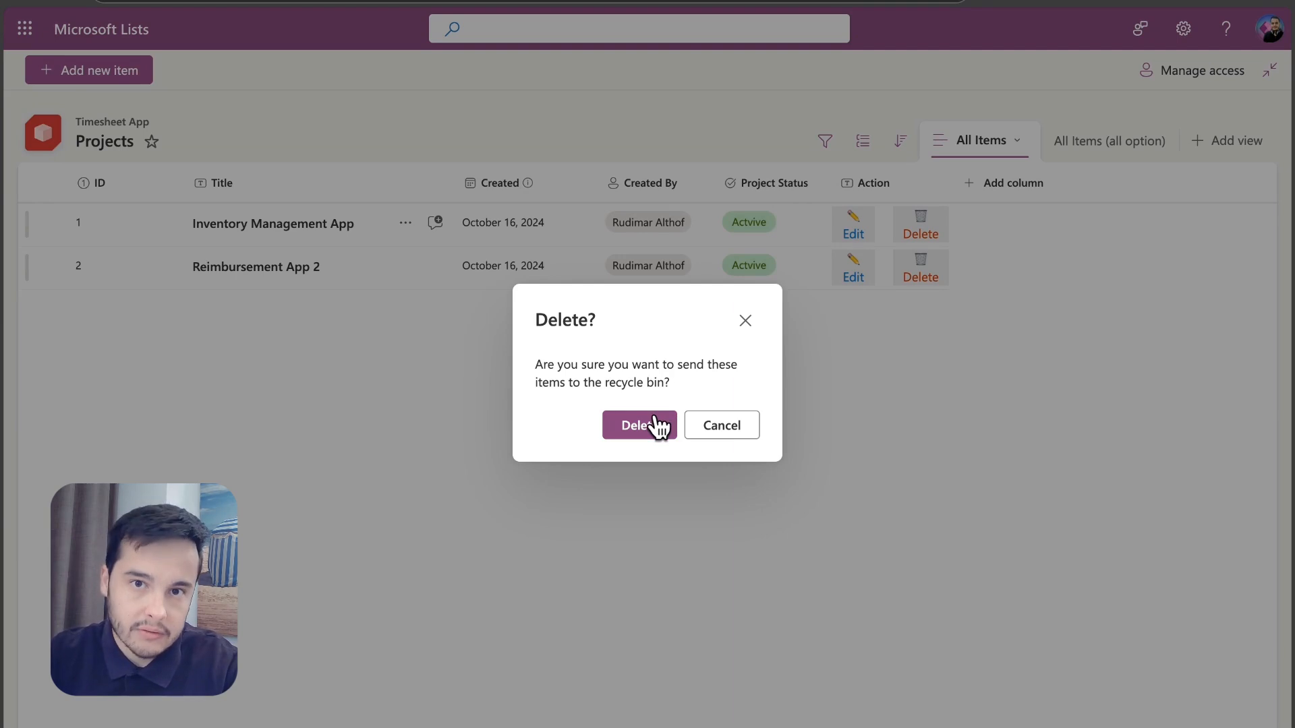
click(639, 424)
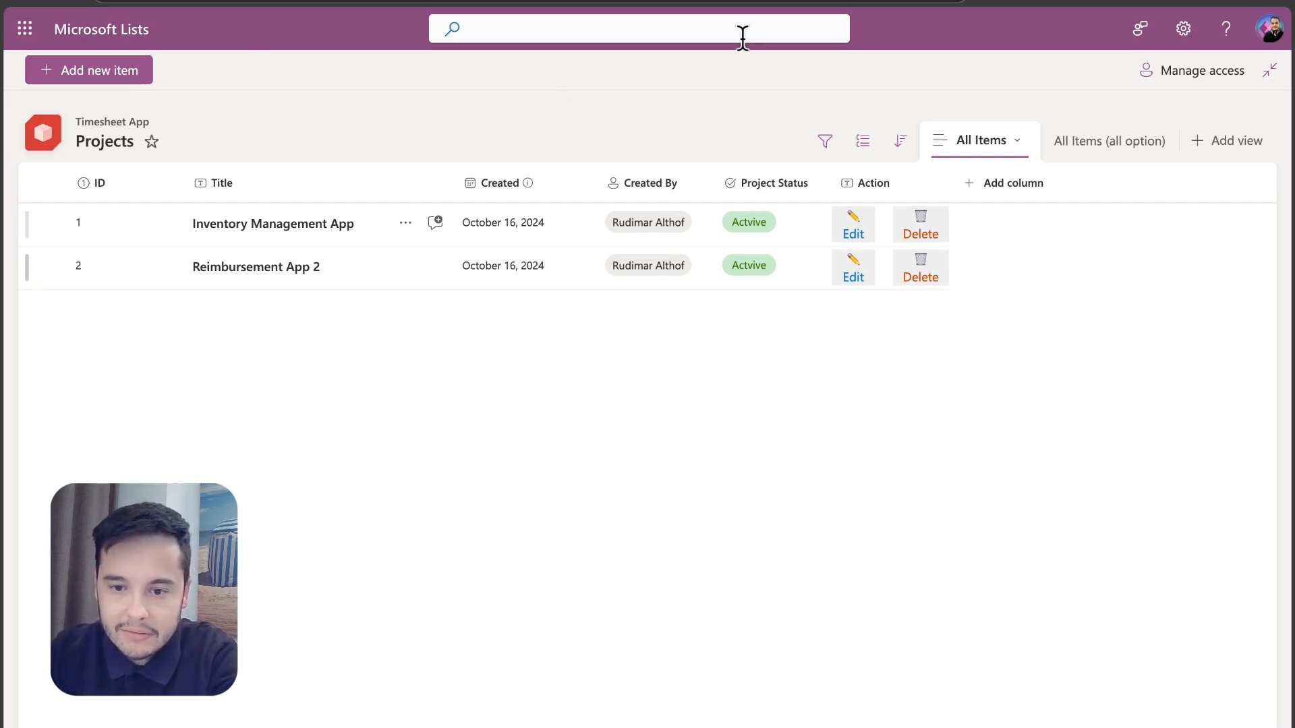
mouse_move(761, 77)
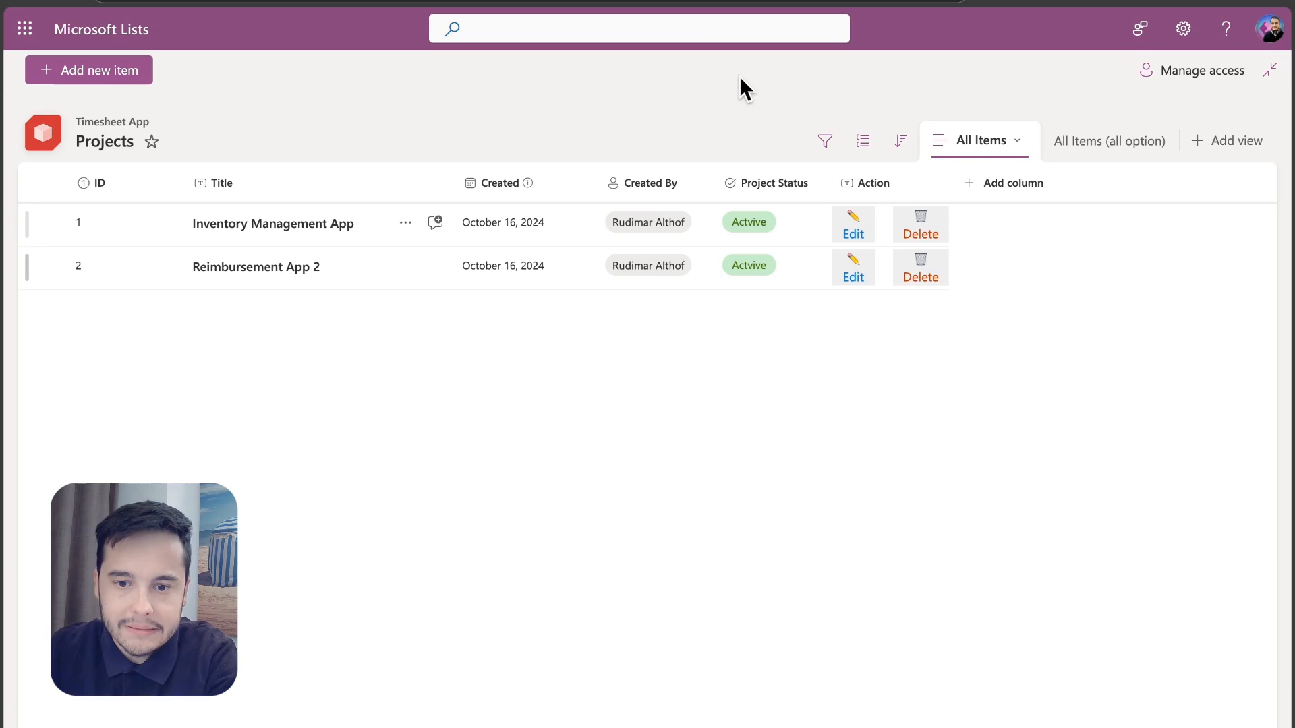
mouse_move(670, 112)
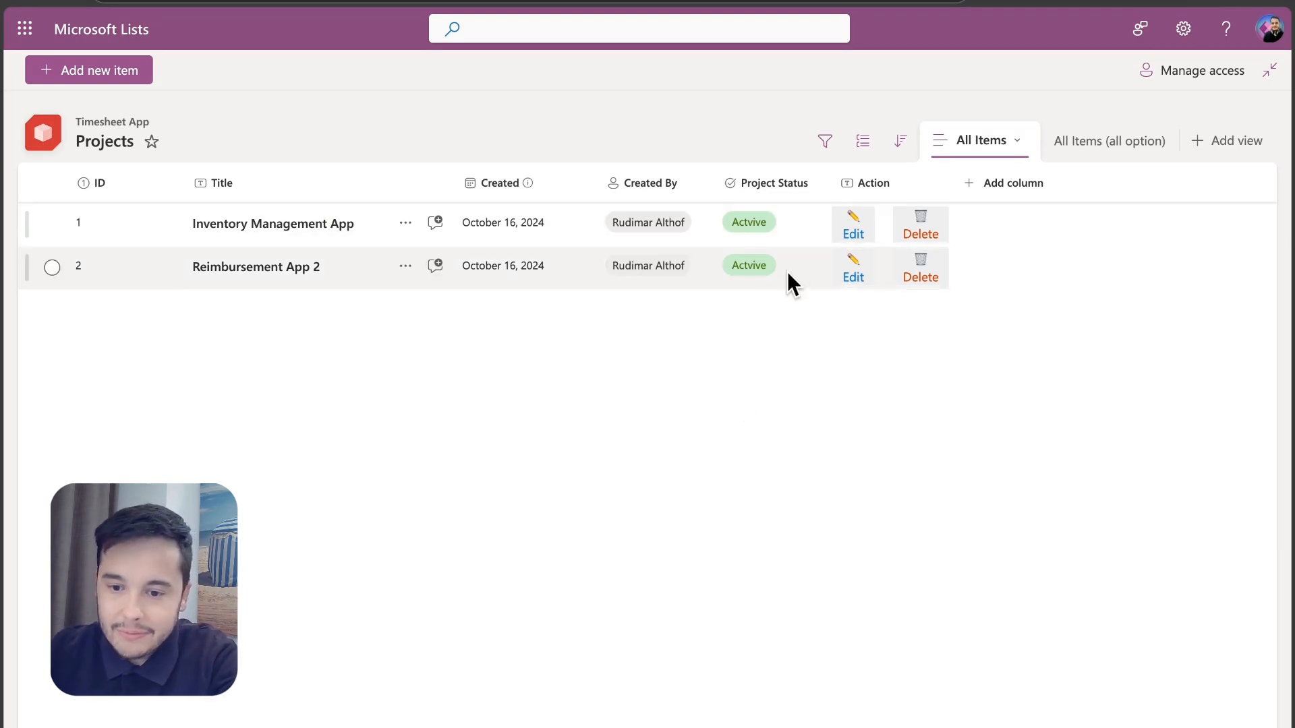
click(853, 268)
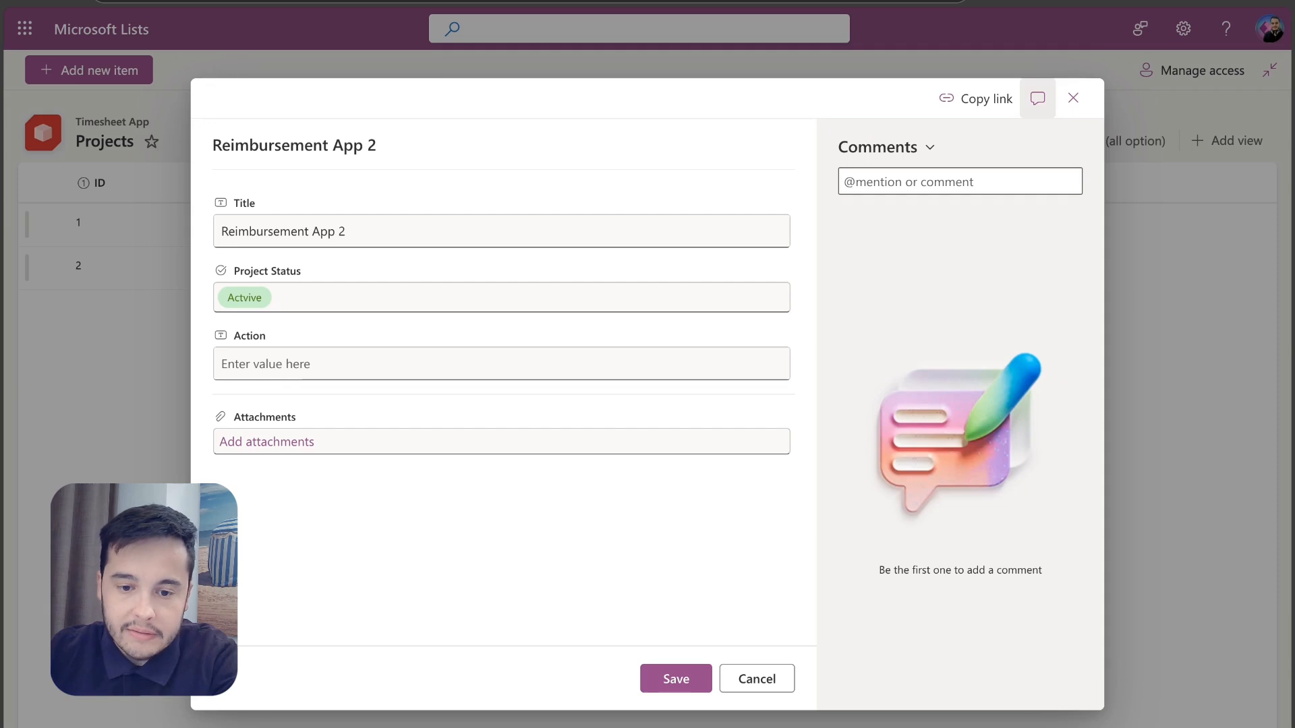
mouse_move(227, 356)
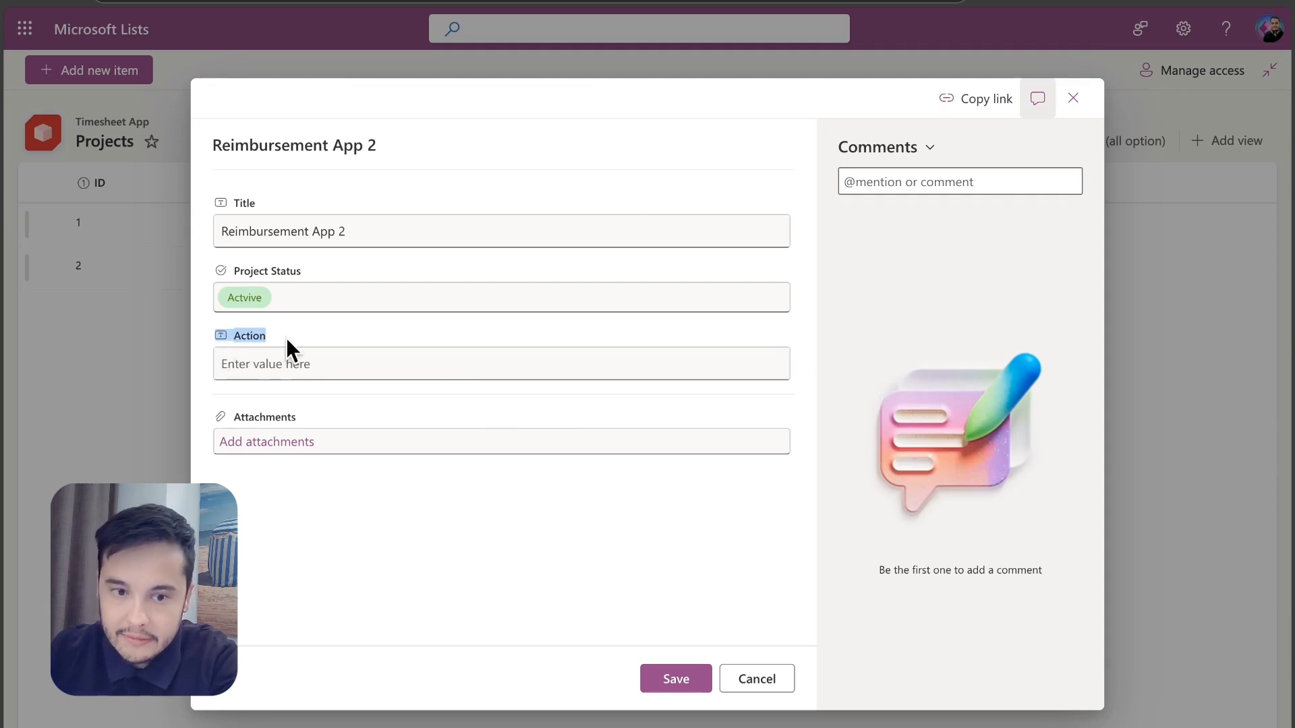
text(jldfasjlfads)
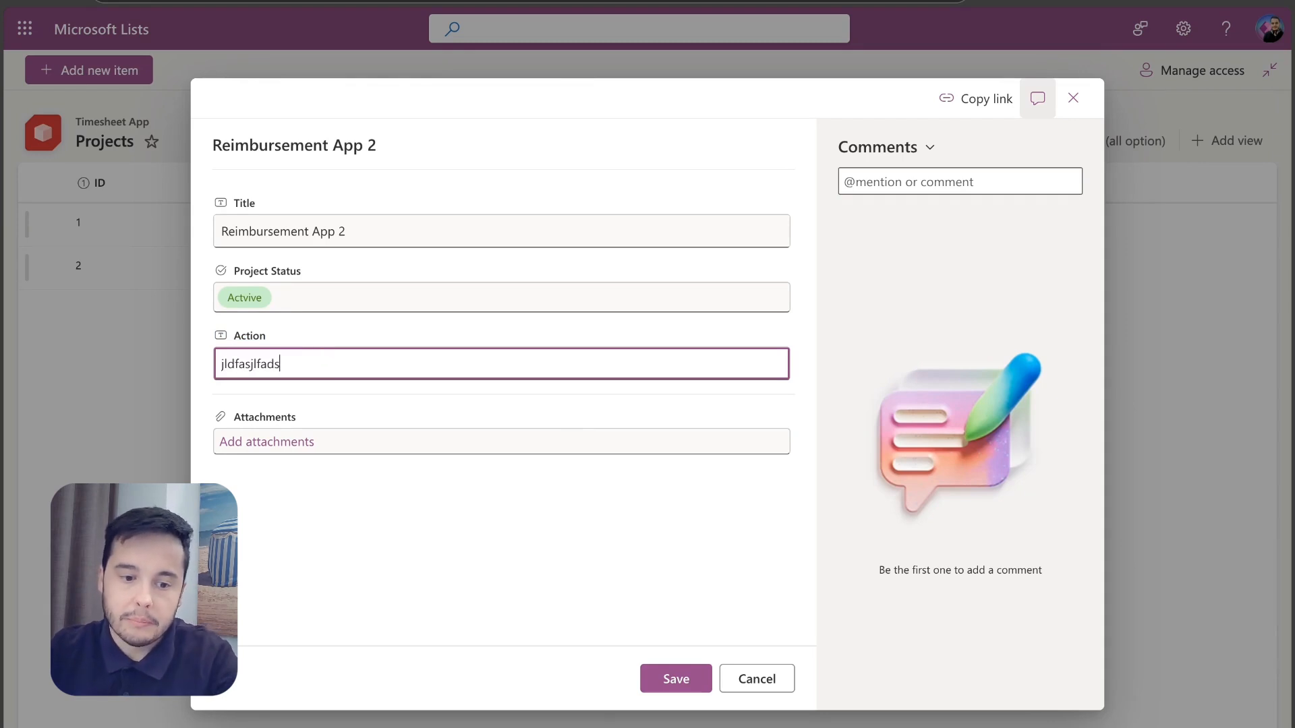
click(676, 679)
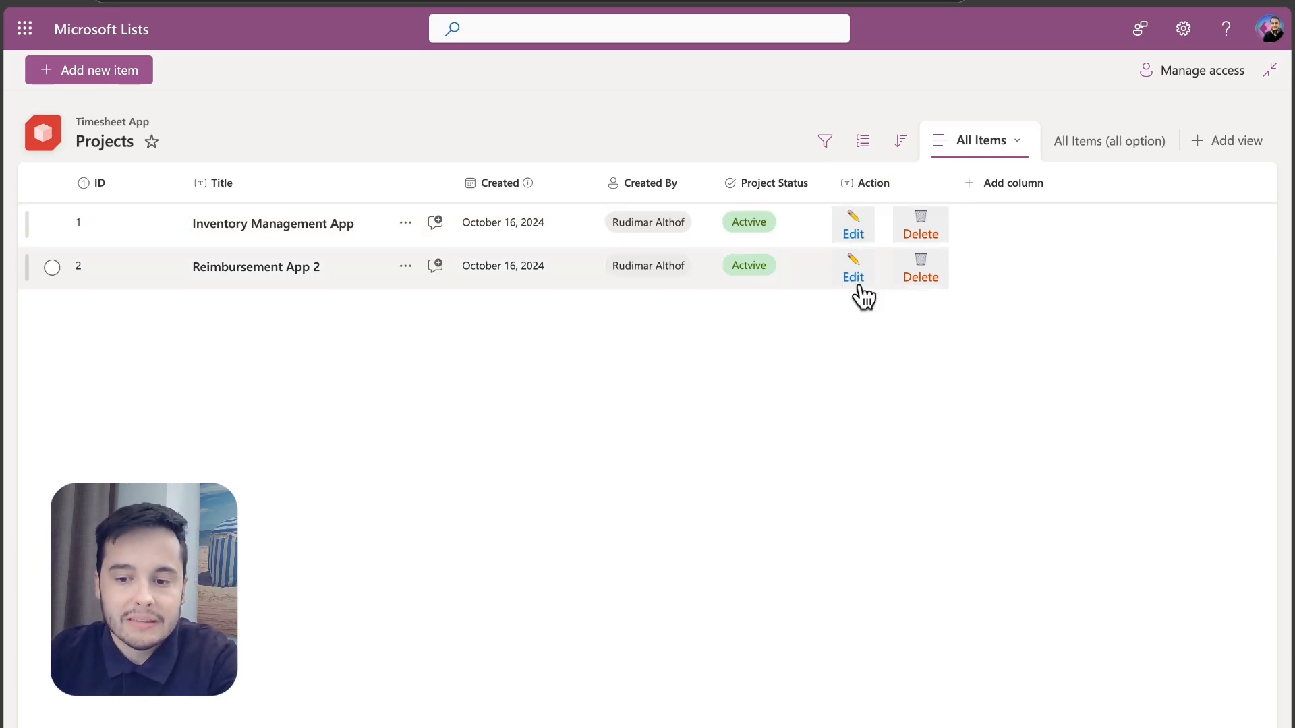
mouse_move(918, 274)
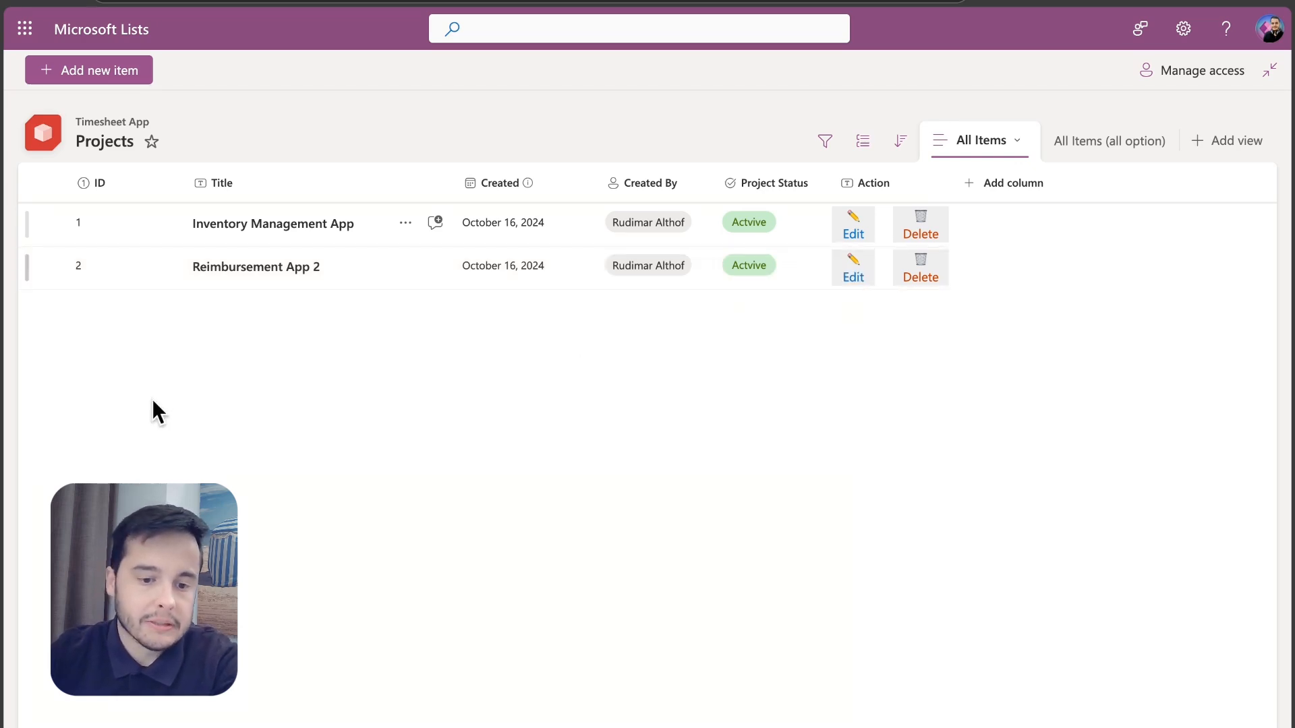
click(853, 267)
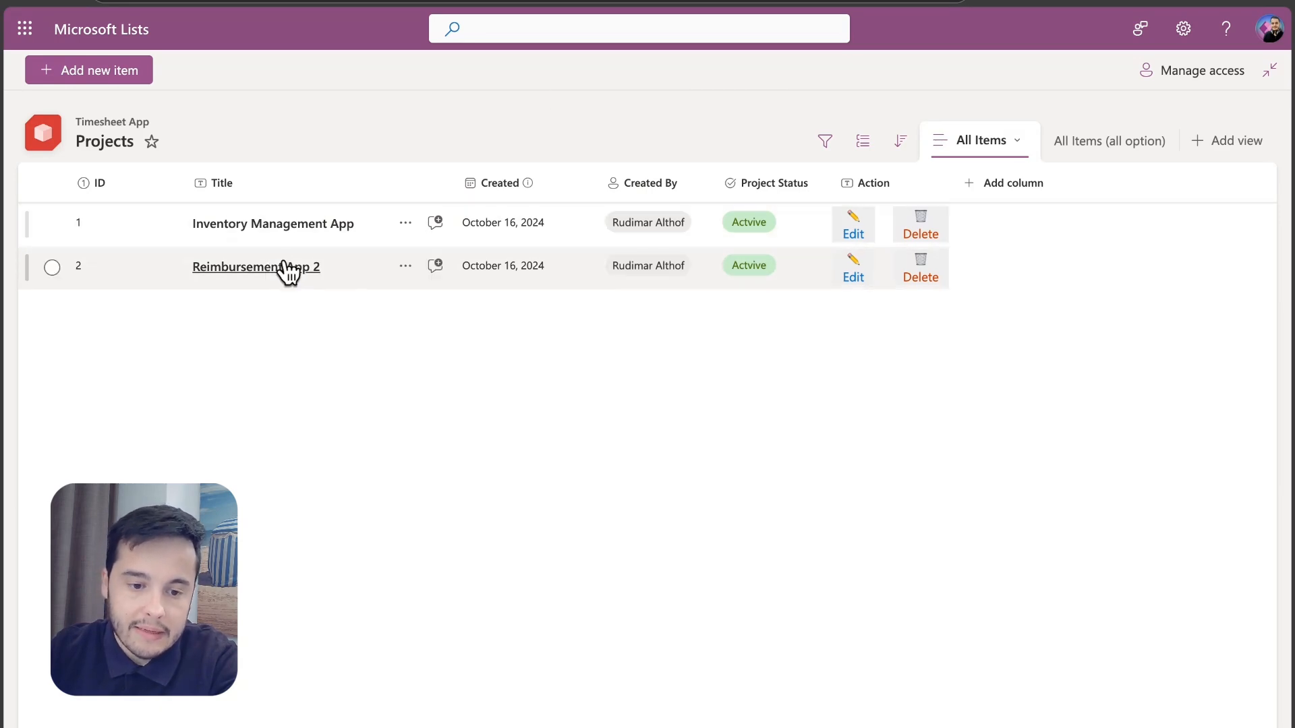
From the Reimbursement App 2 form, use Edit columns to uncheck Action and save
click(255, 266)
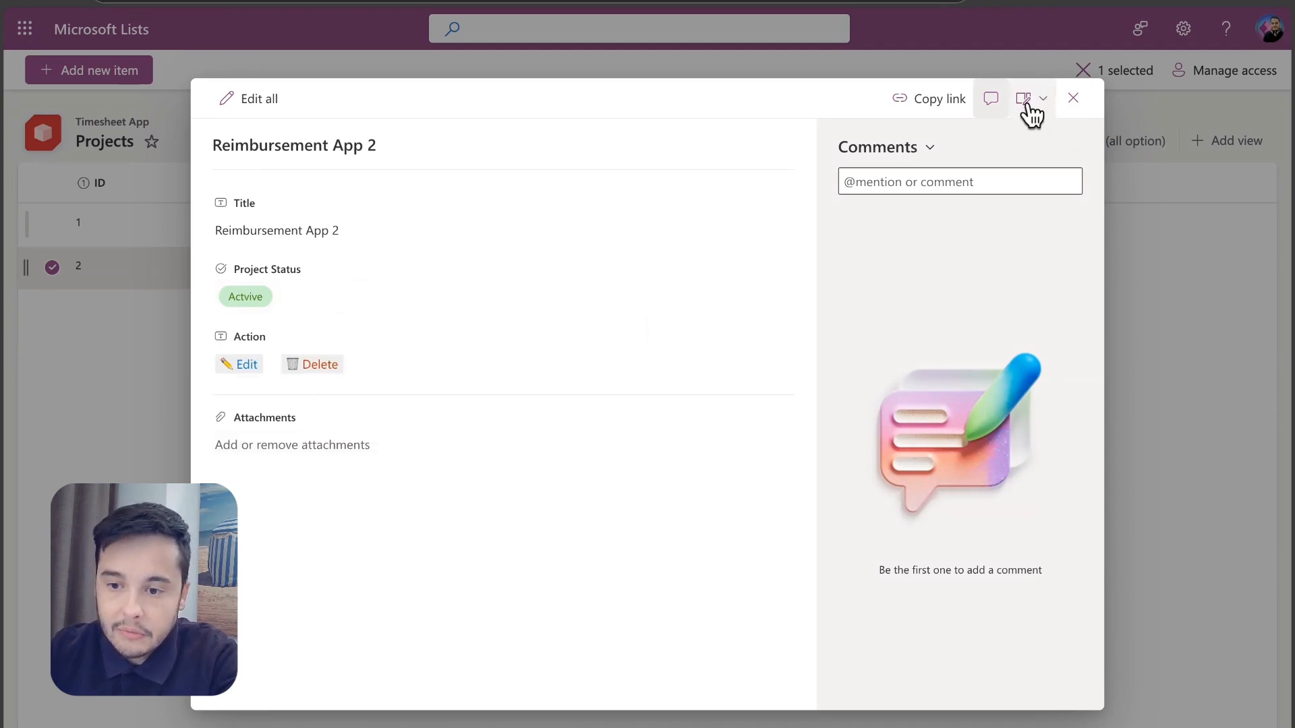
click(1042, 98)
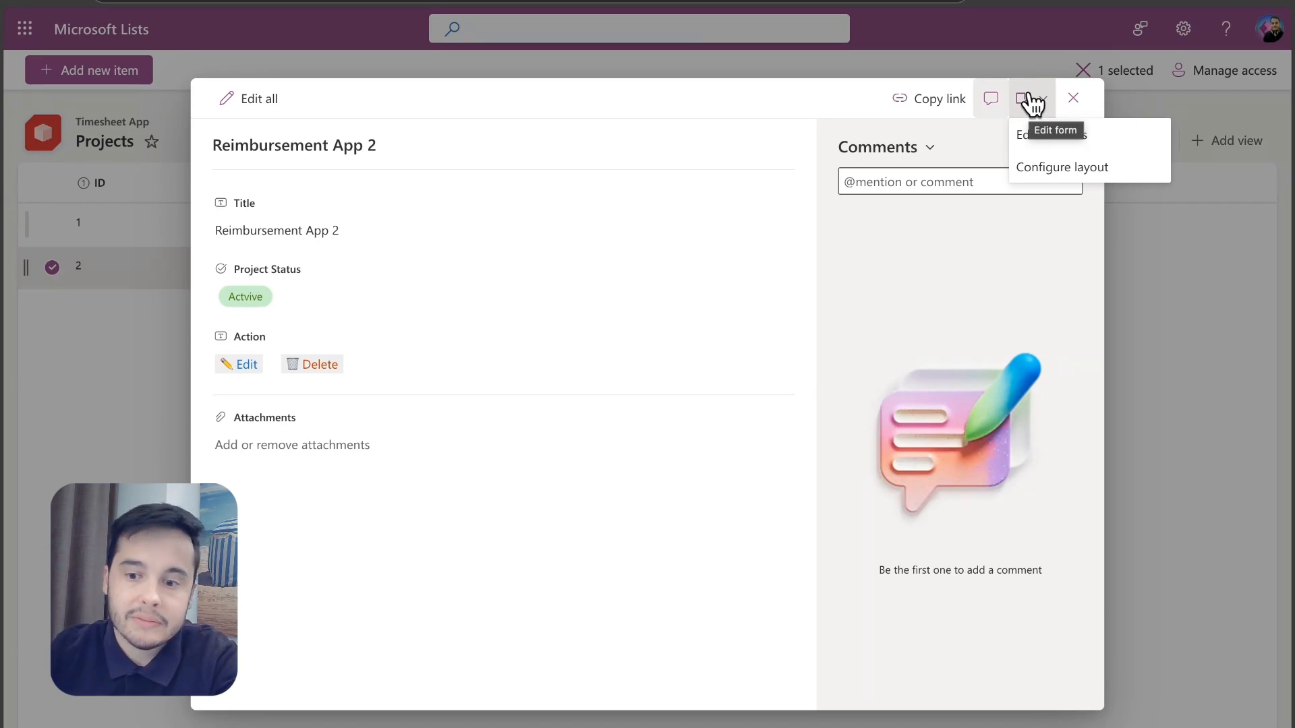
mouse_move(869, 450)
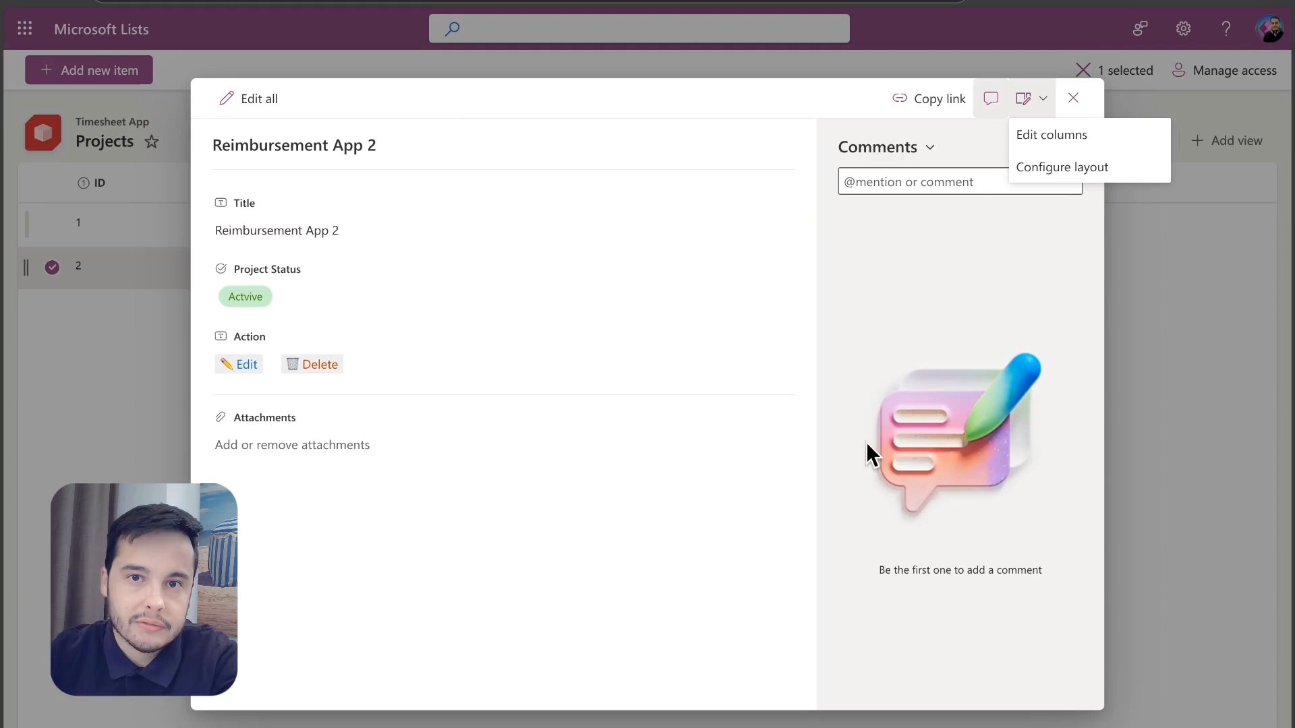
click(1051, 134)
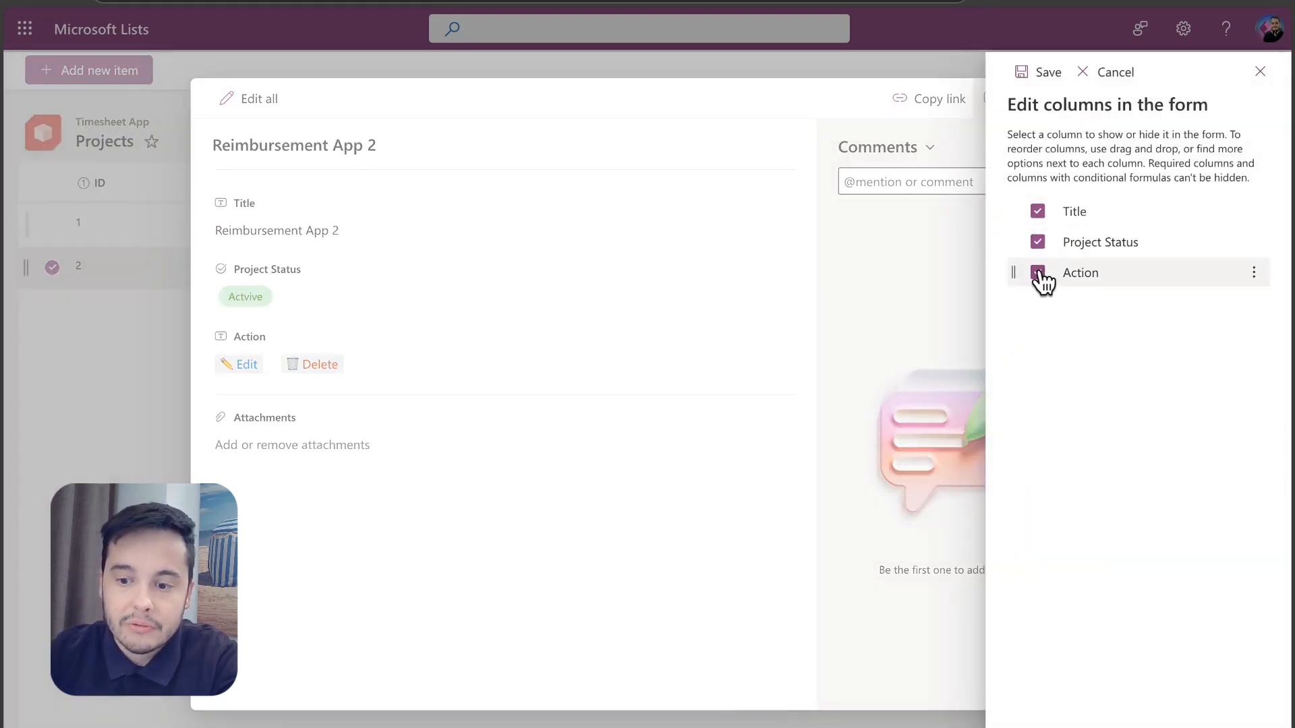
click(1037, 273)
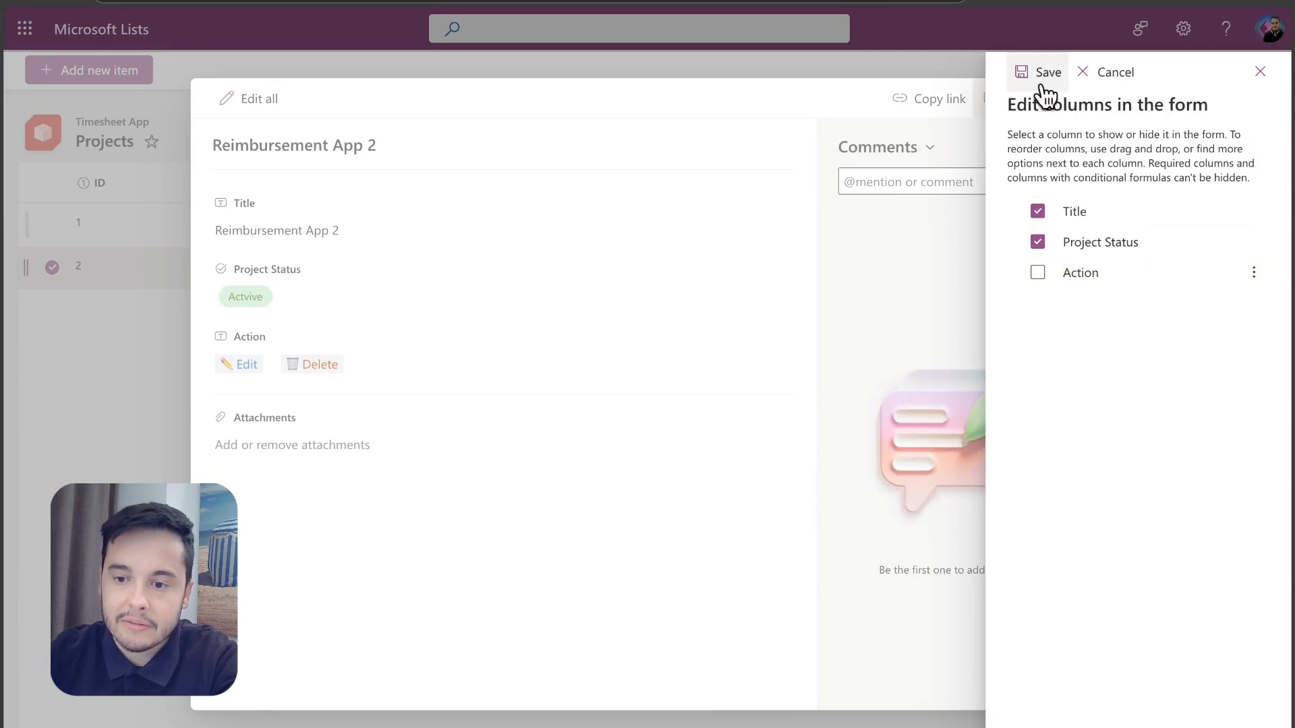
click(1038, 72)
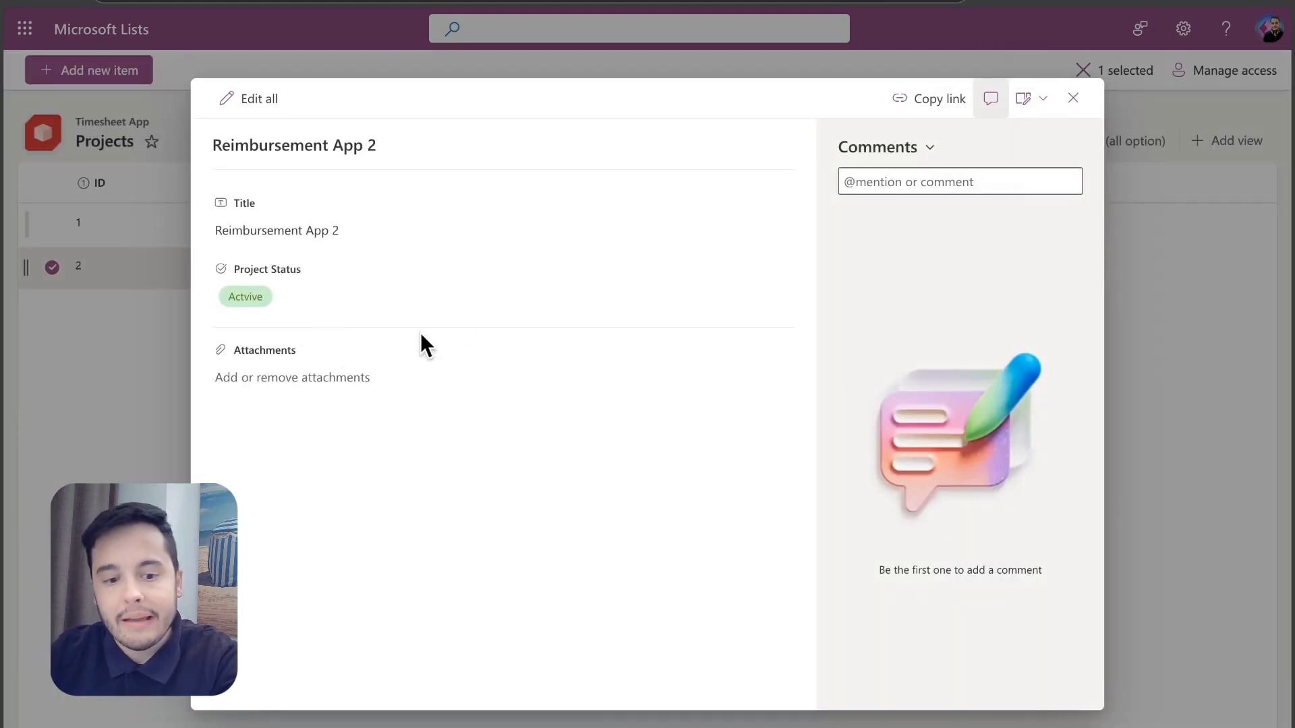
mouse_move(1144, 108)
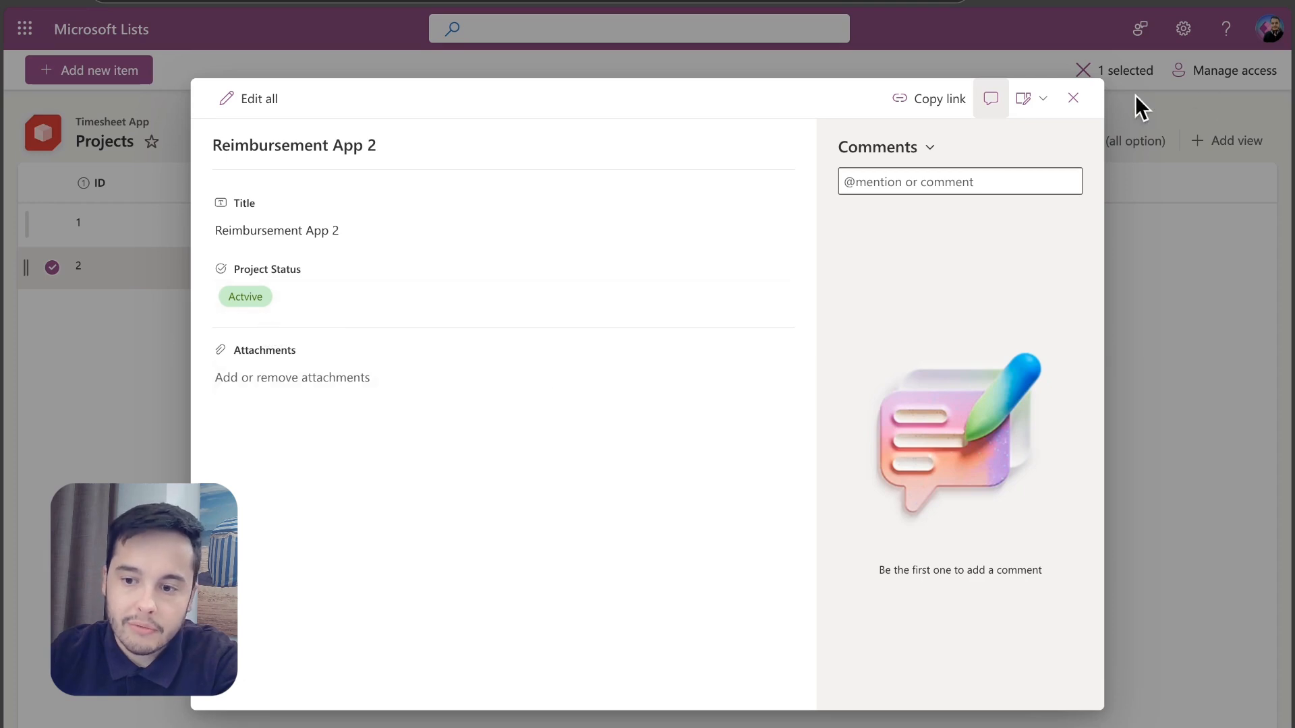